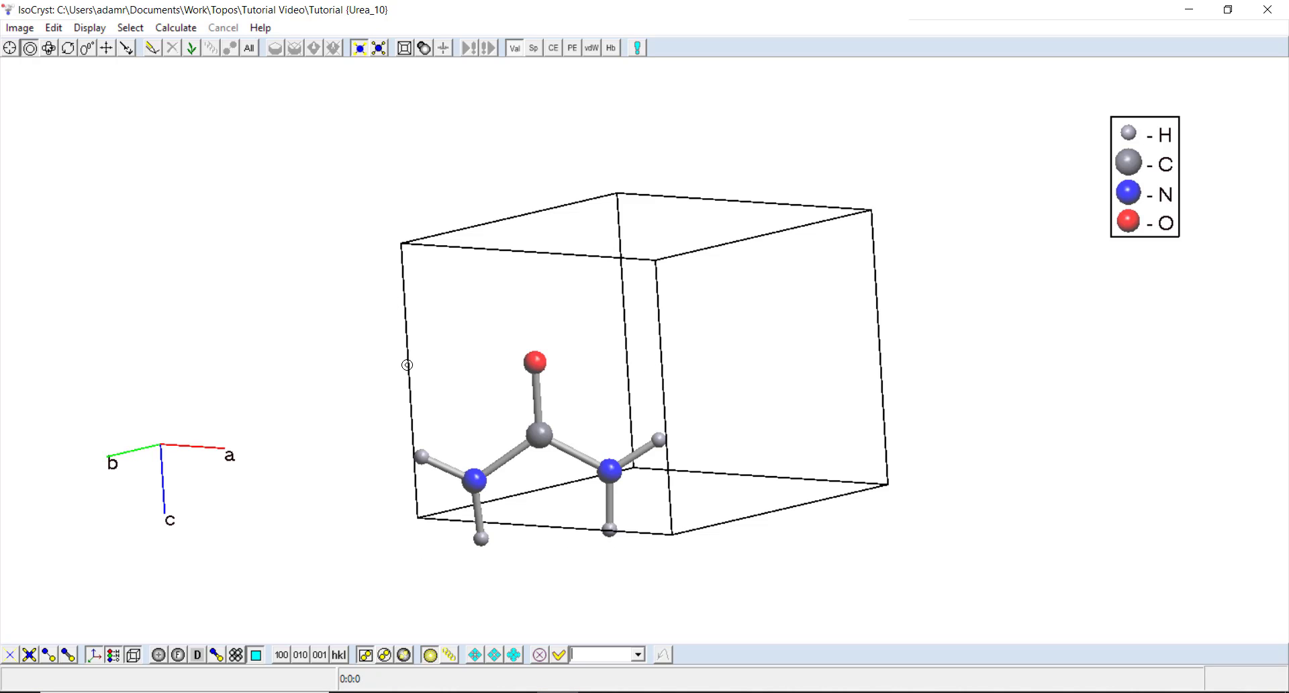
{"action": "mouse_move", "coordinate": [455, 303]}
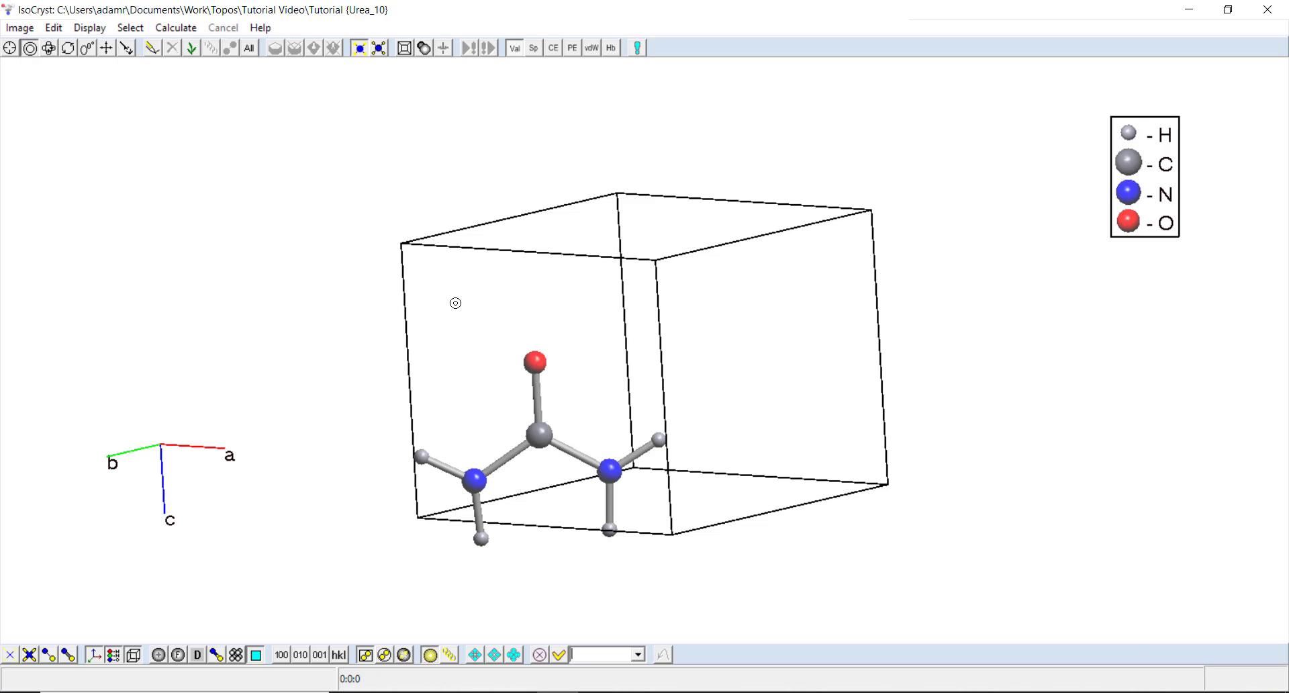
{"action": "mouse_move", "coordinate": [720, 475]}
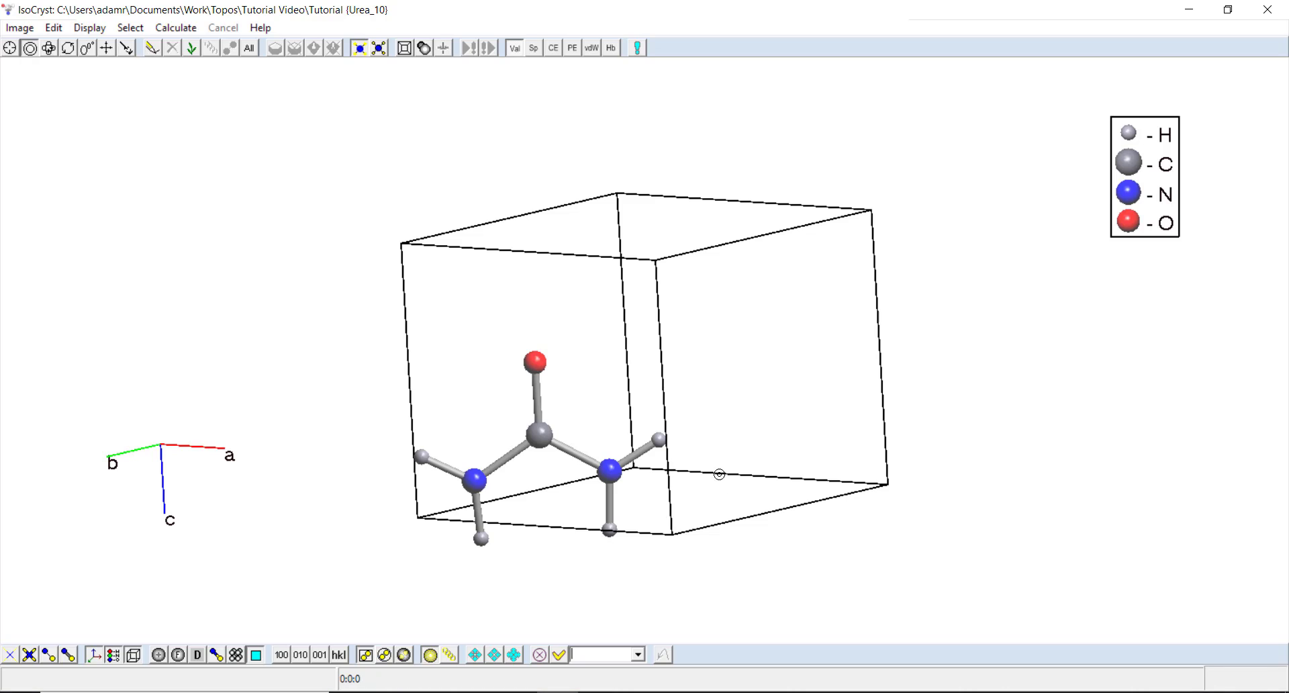
{"action": "mouse_move", "coordinate": [832, 510]}
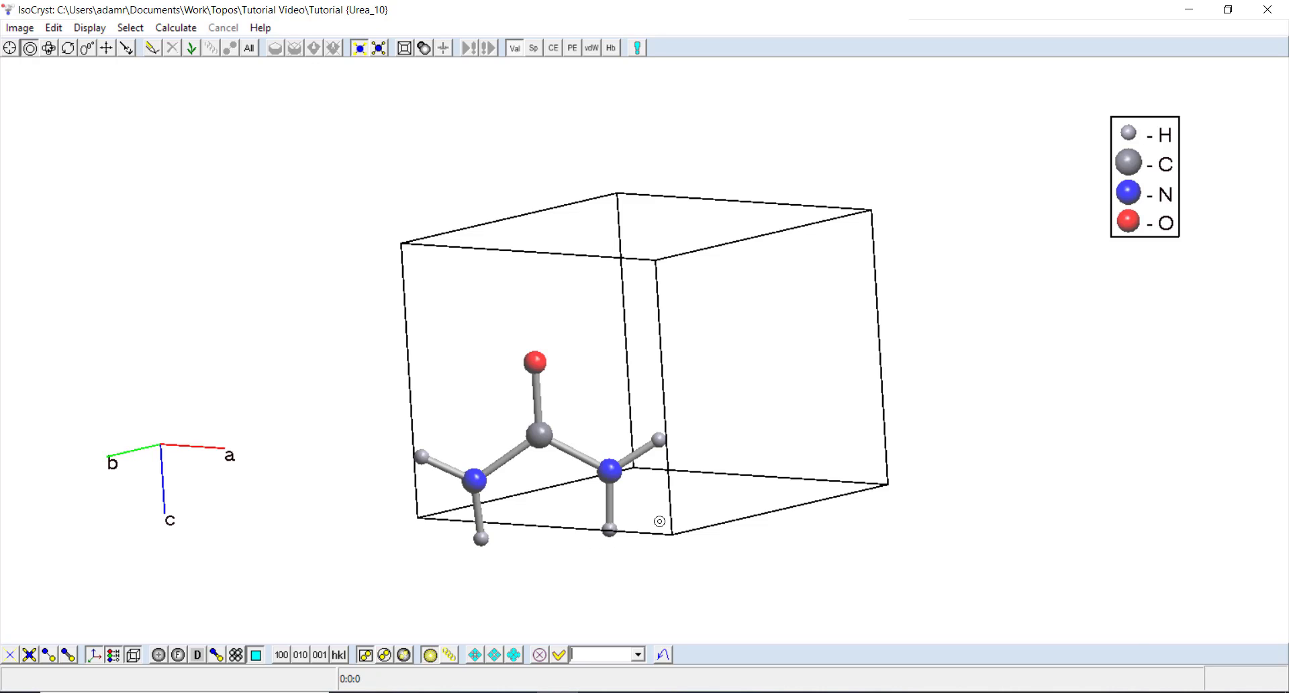
Select the urea carbon atom C1 and compute its Voronoi-Dirichlet polyhedron.
{"action": "left_click", "coordinate": [537, 434]}
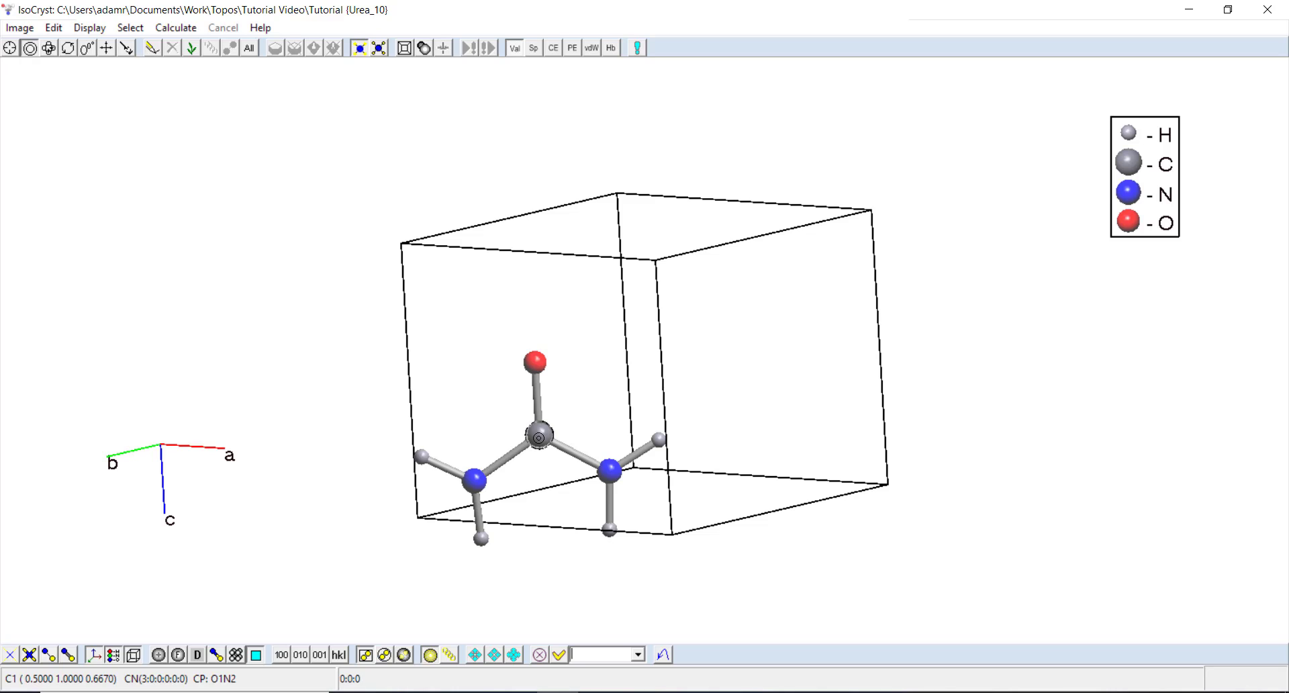
{"action": "left_click", "coordinate": [539, 435]}
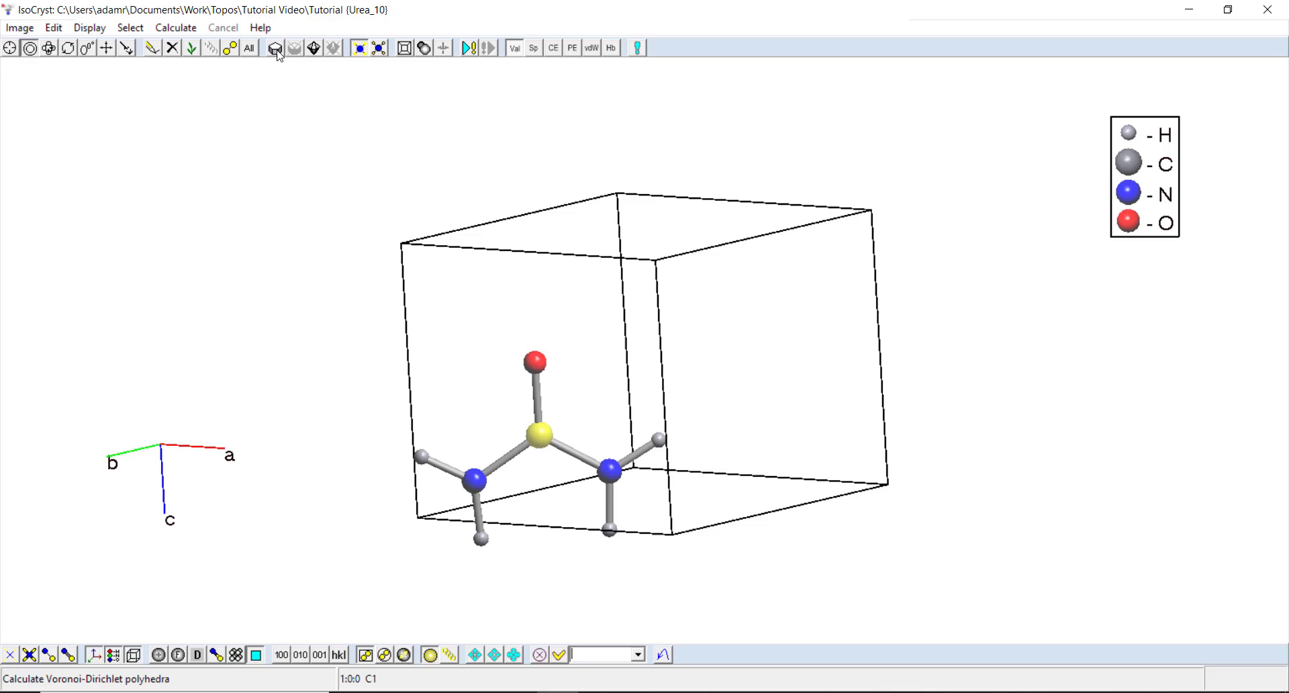
{"action": "left_click", "coordinate": [275, 47]}
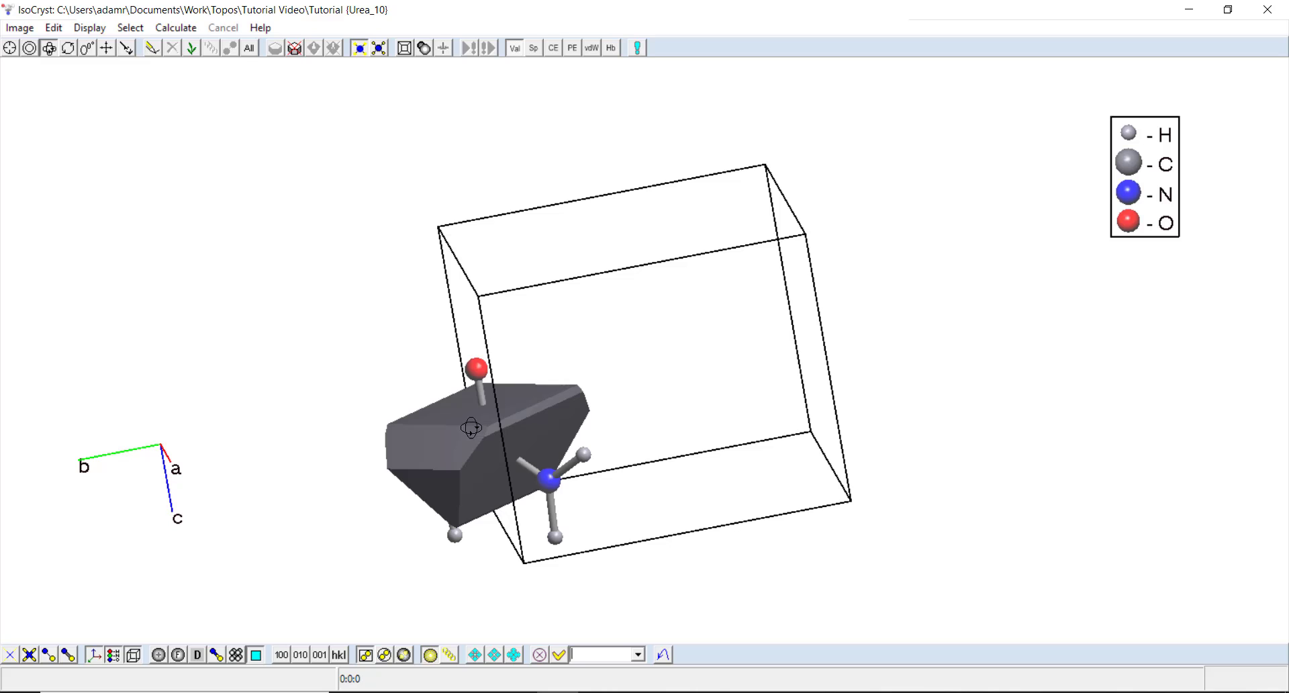
{"action": "mouse_move", "coordinate": [502, 400]}
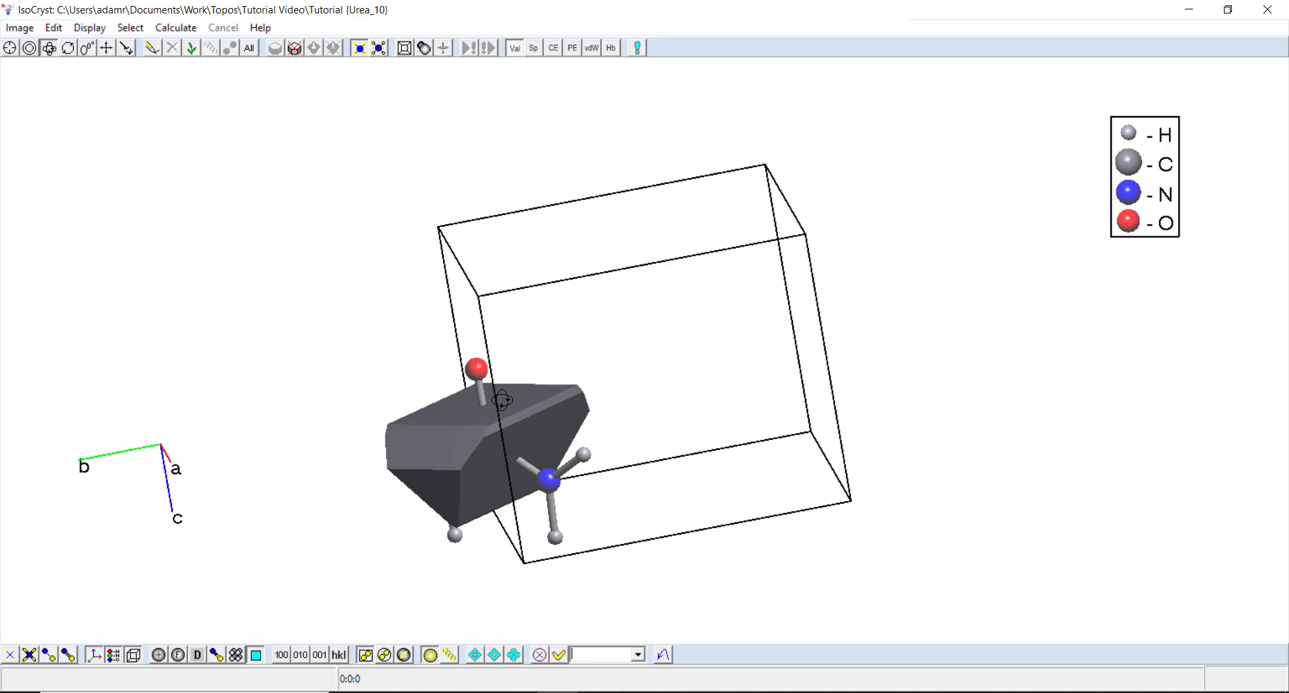
{"action": "mouse_move", "coordinate": [428, 441]}
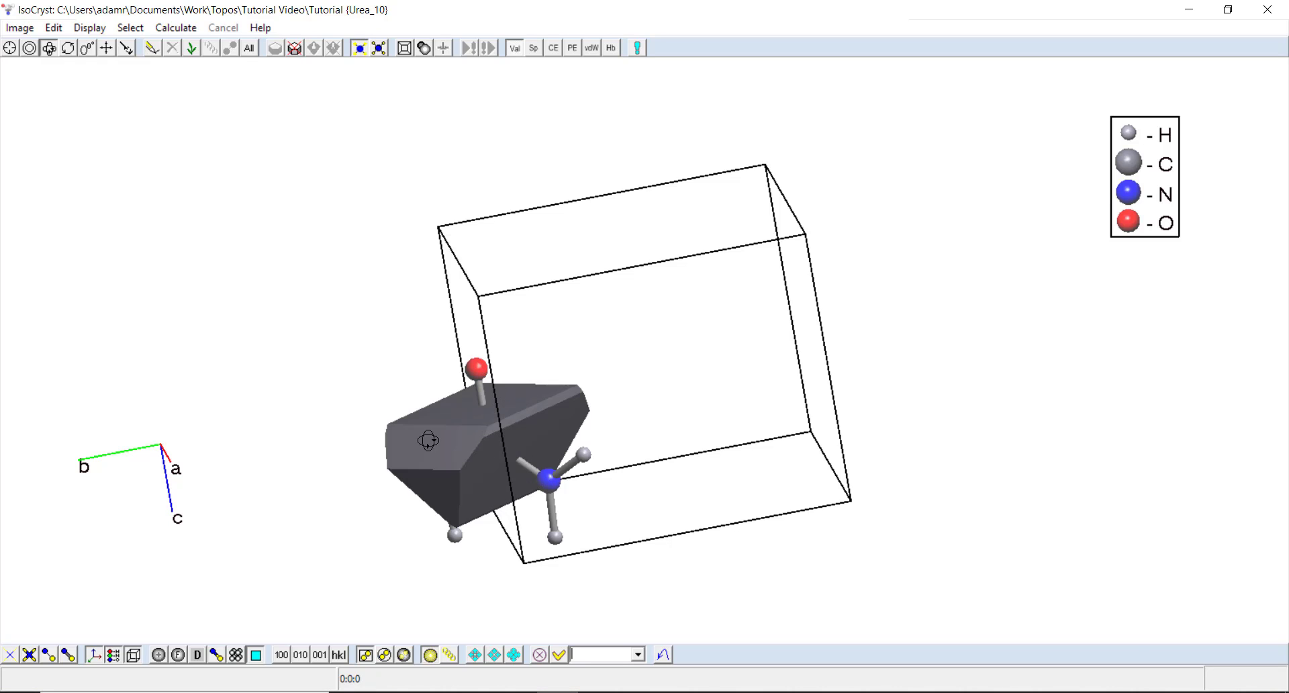
{"action": "mouse_move", "coordinate": [458, 393]}
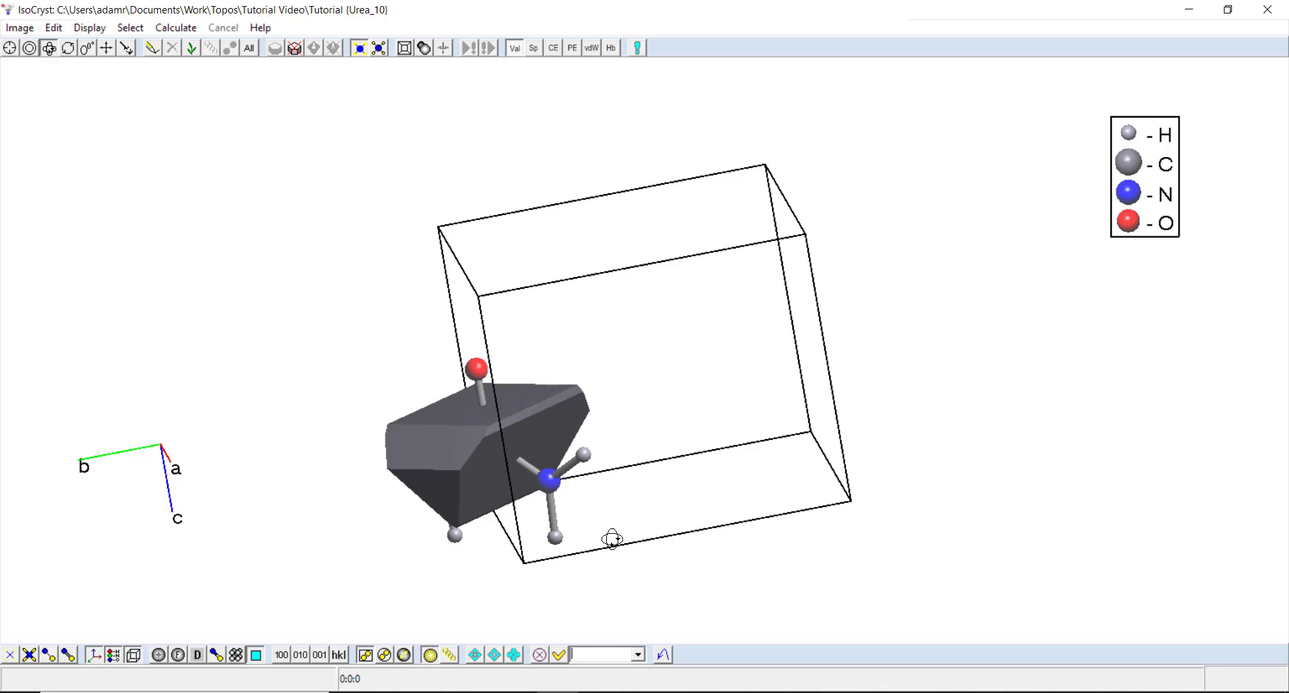
{"action": "mouse_move", "coordinate": [432, 421]}
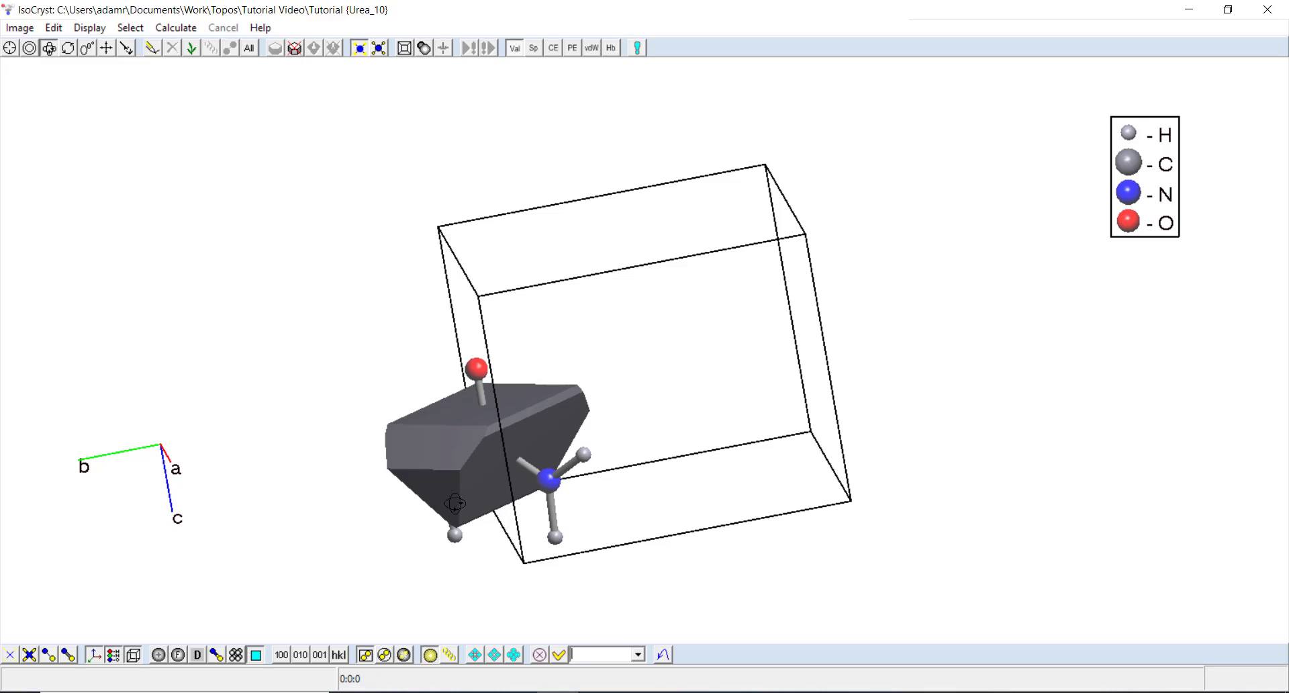
{"action": "mouse_move", "coordinate": [494, 498]}
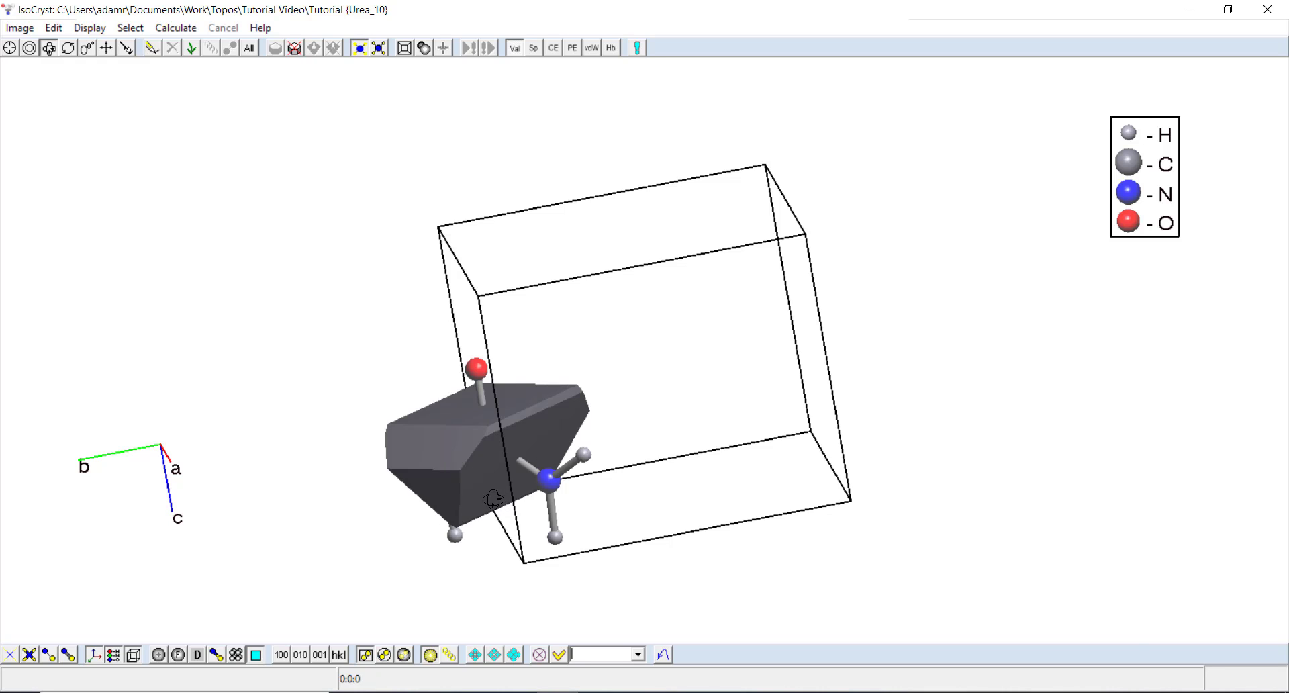
Bring in the hydrogen-bonded neighbouring urea molecules and reach the Polyhedra display options.
{"action": "left_click", "coordinate": [611, 47]}
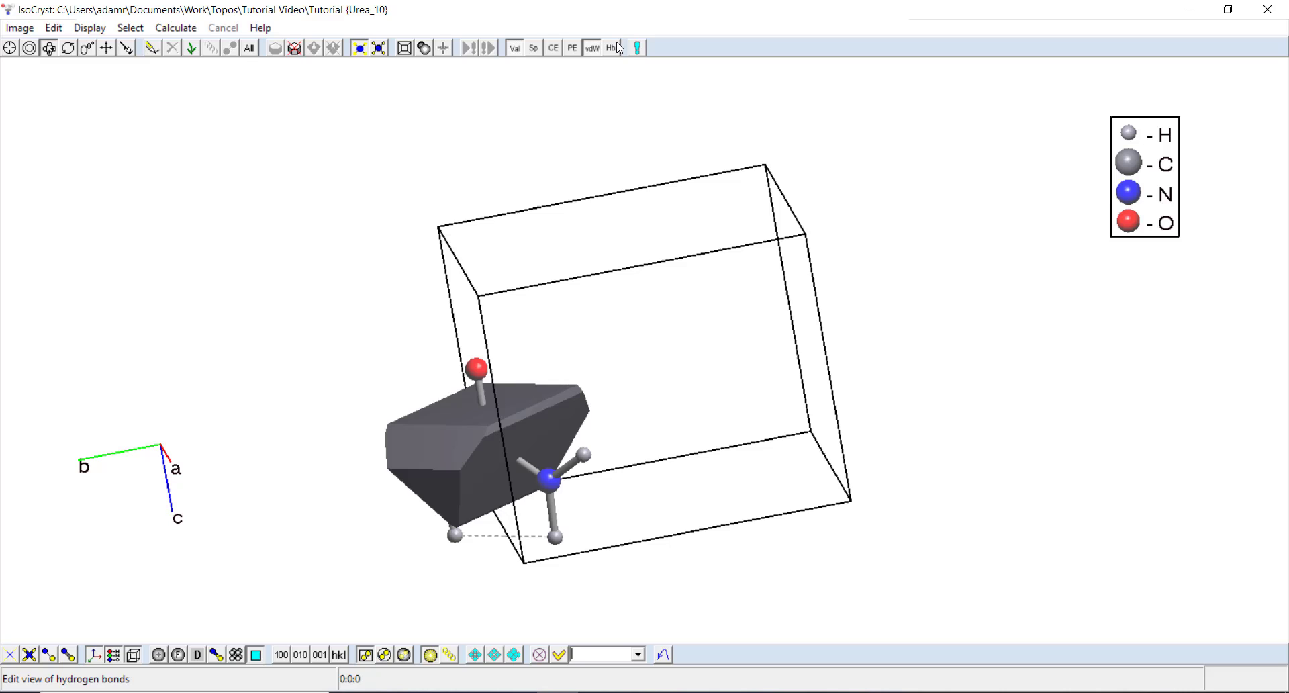
{"action": "left_click", "coordinate": [611, 47]}
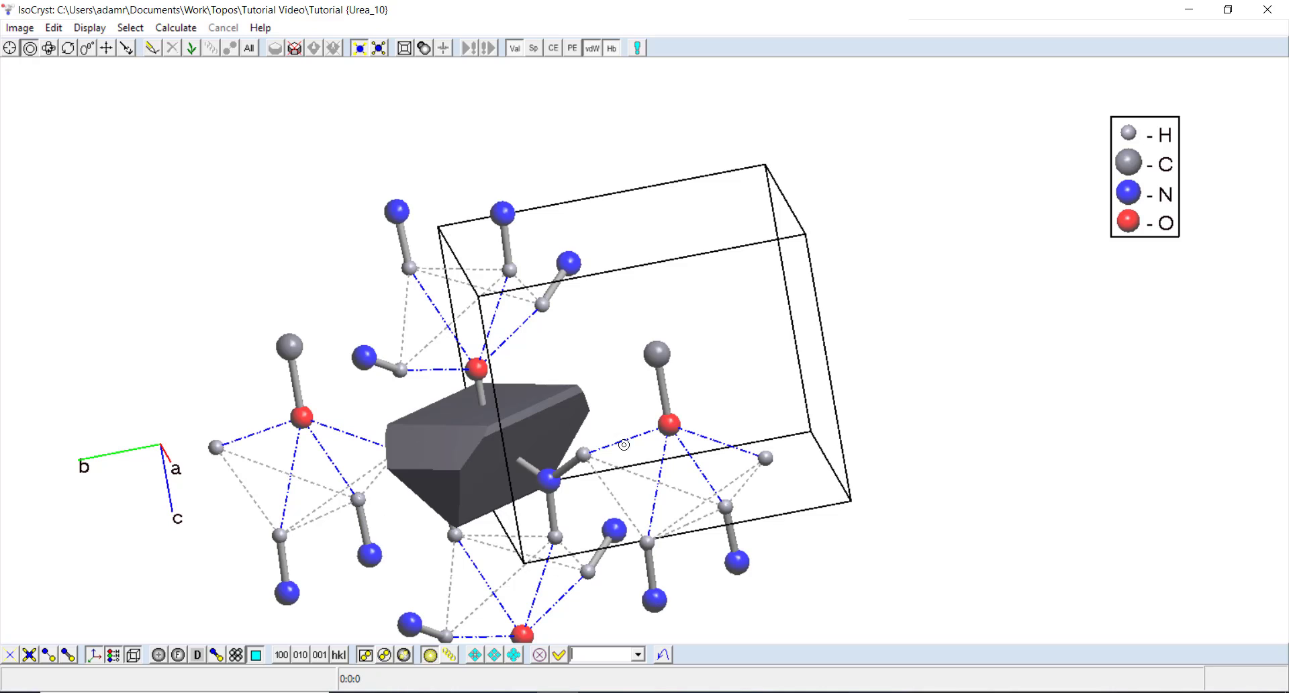
{"action": "left_click", "coordinate": [611, 47]}
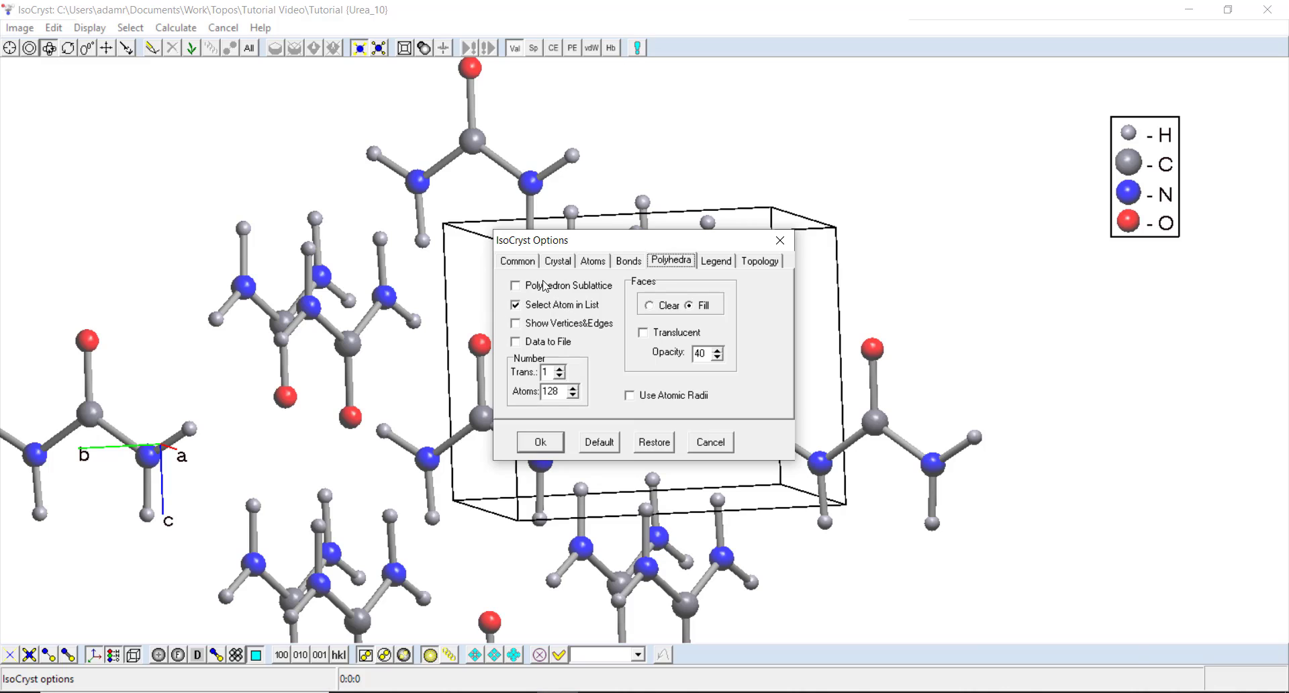
Enable the Polyhedron Sublattice option and apply the polyhedra settings.
{"action": "left_click", "coordinate": [516, 304]}
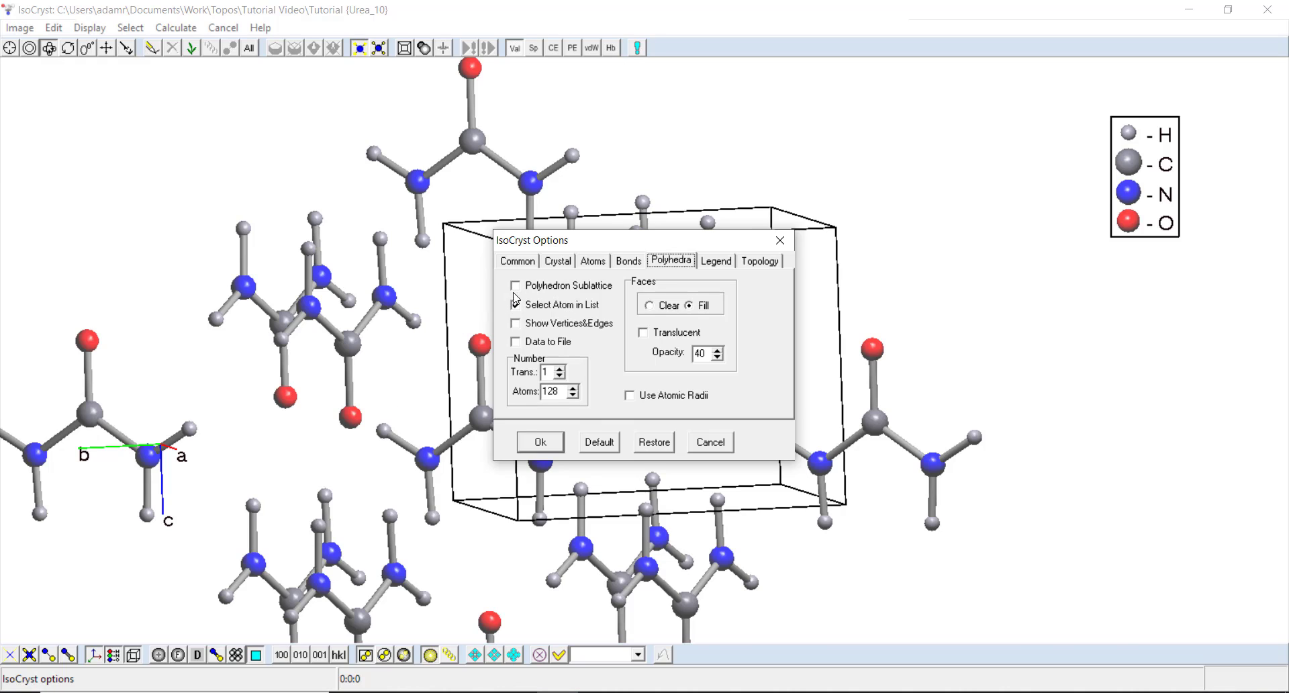
{"action": "left_click", "coordinate": [516, 285]}
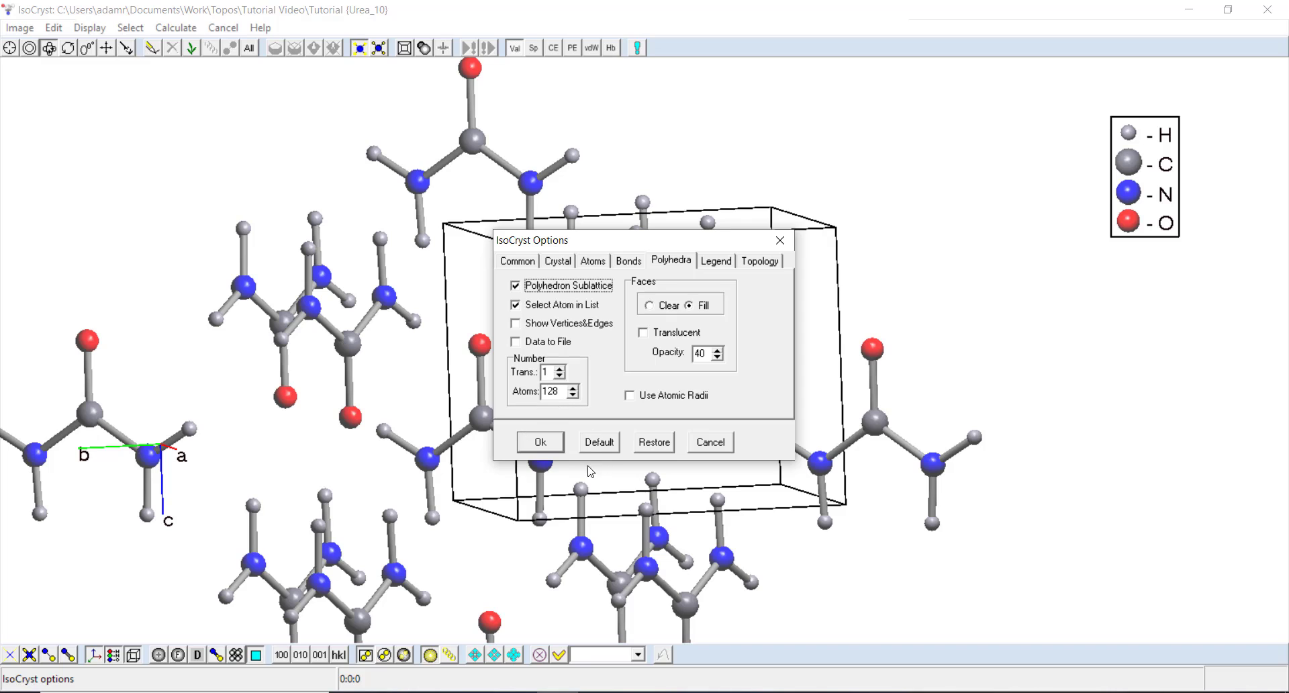
{"action": "mouse_move", "coordinate": [355, 415]}
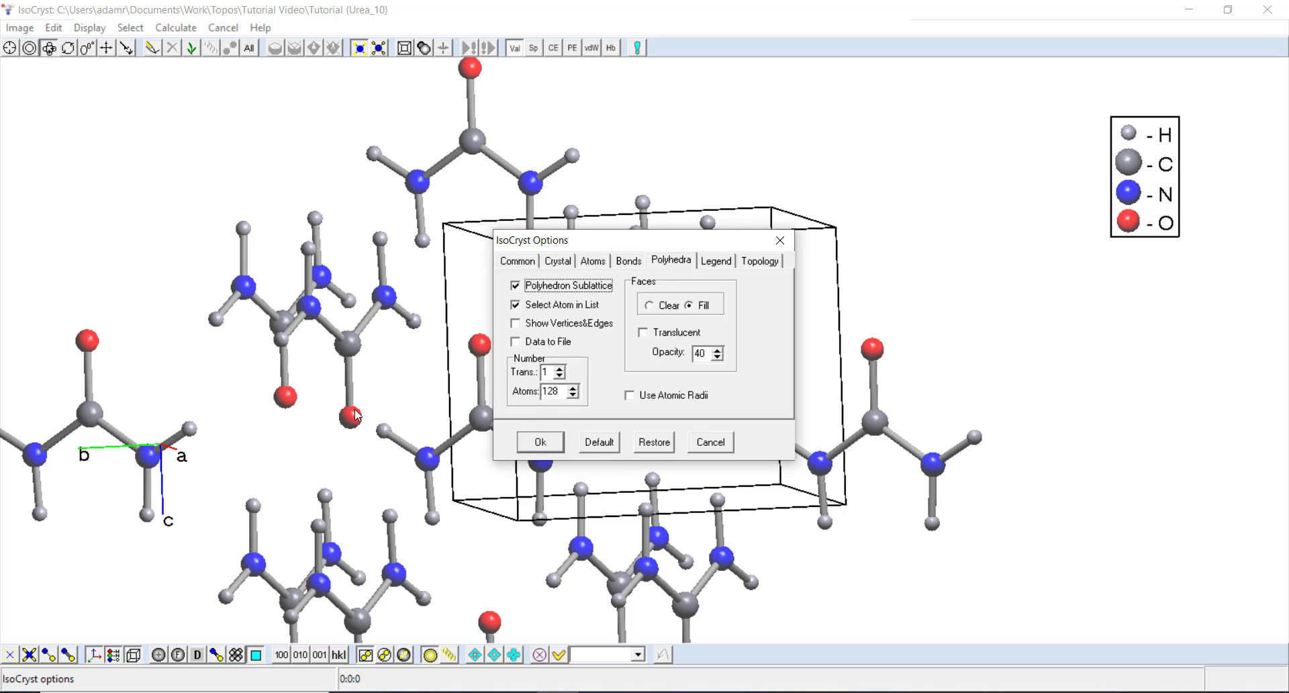
{"action": "left_click", "coordinate": [539, 441]}
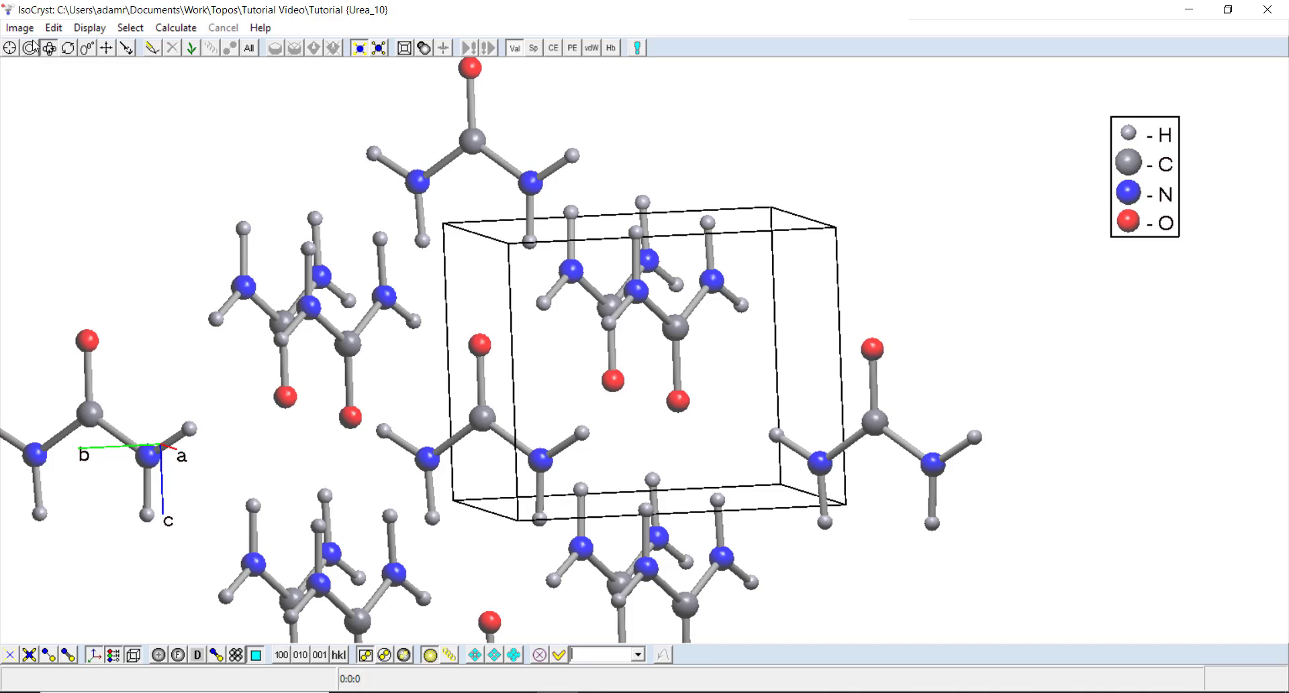
Recalculate the C1 Voronoi-Dirichlet polyhedron on the C(1) sublattice, giving Vvdp=75.50 Å³.
{"action": "left_click", "coordinate": [29, 47]}
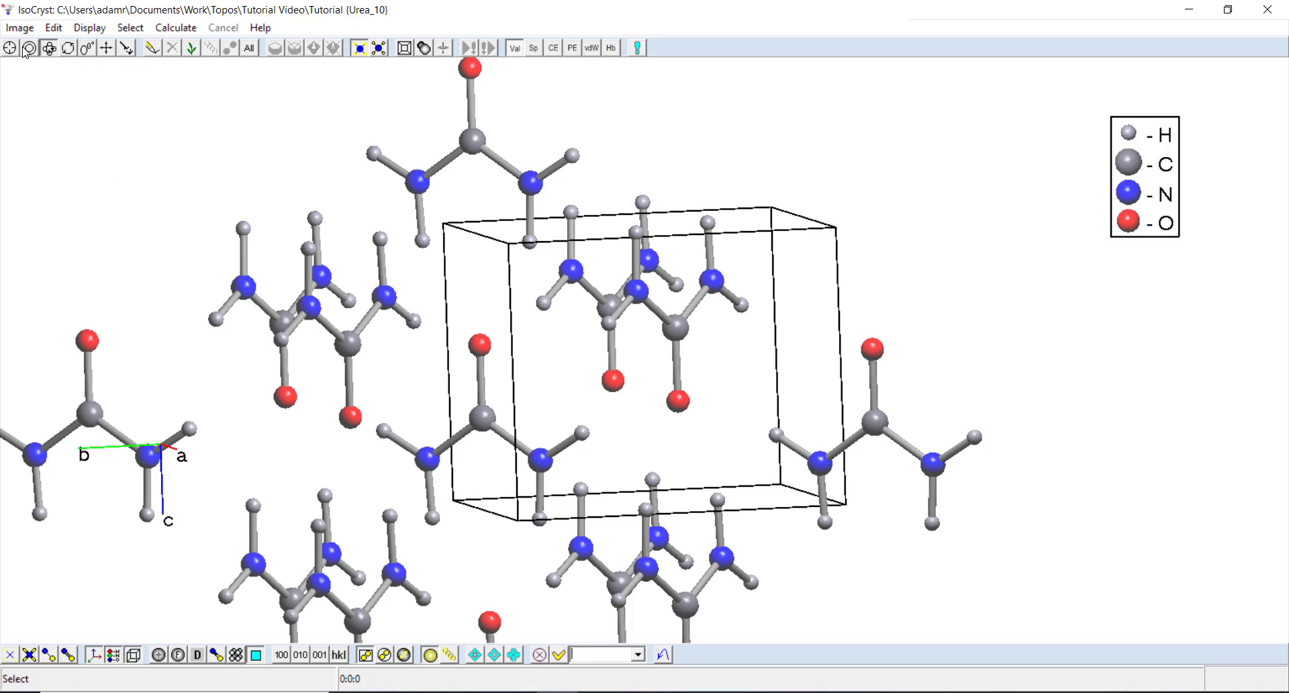
{"action": "left_click", "coordinate": [482, 419]}
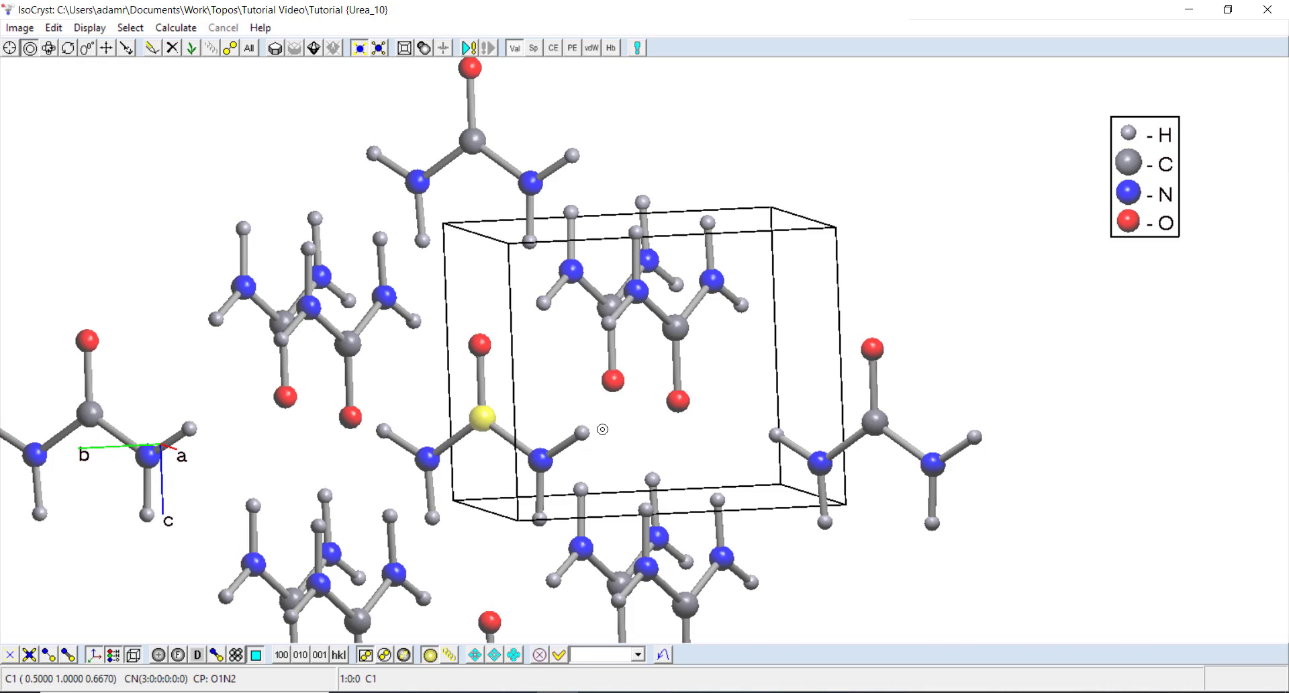
{"action": "mouse_move", "coordinate": [275, 47]}
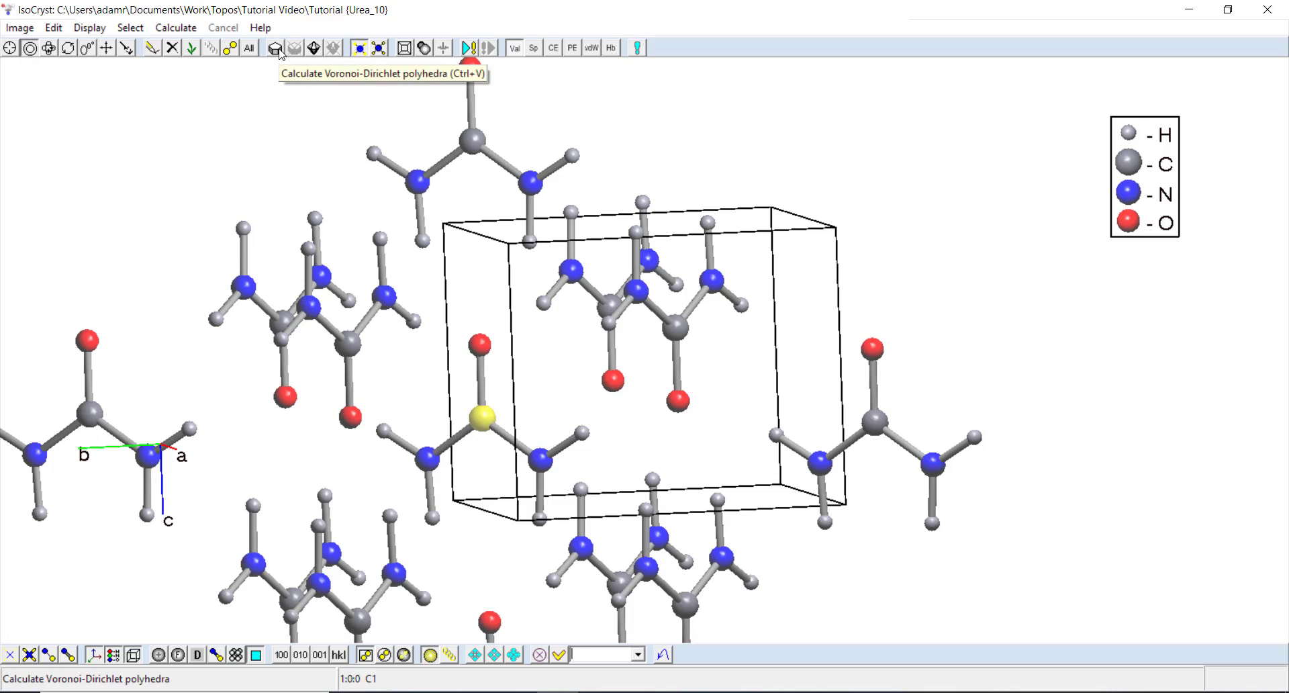
{"action": "left_click", "coordinate": [275, 47]}
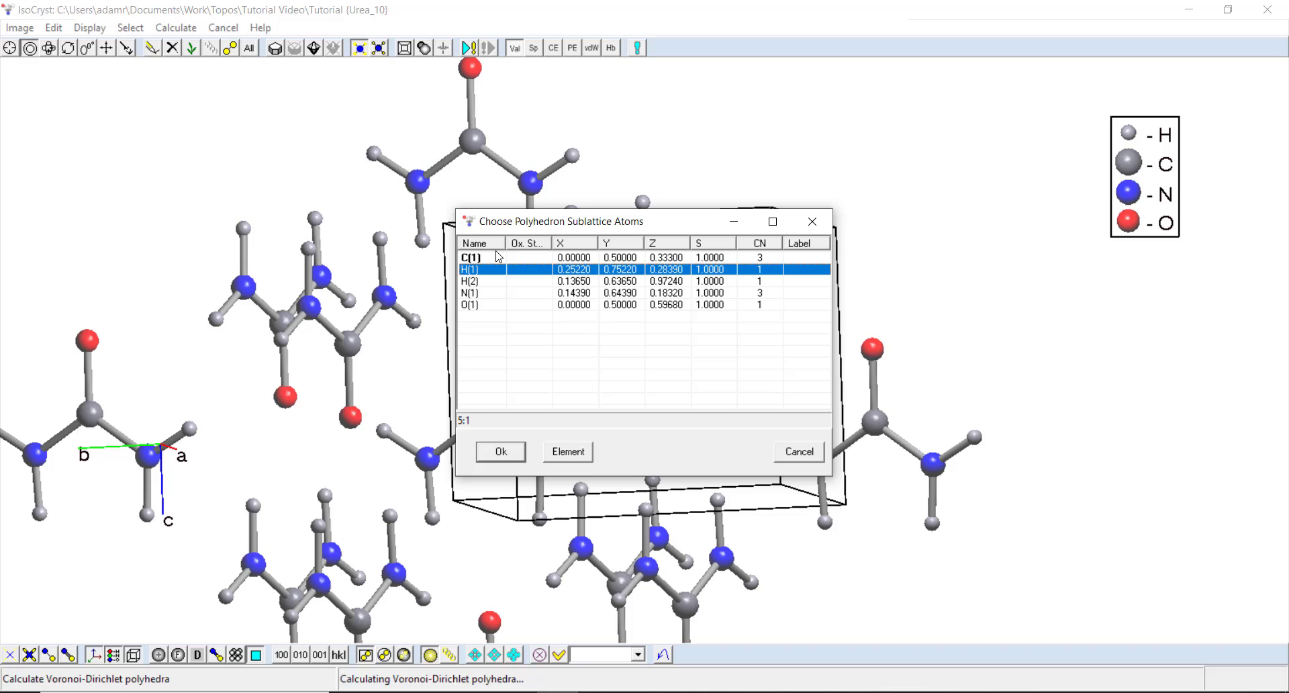
{"action": "left_click", "coordinate": [479, 257]}
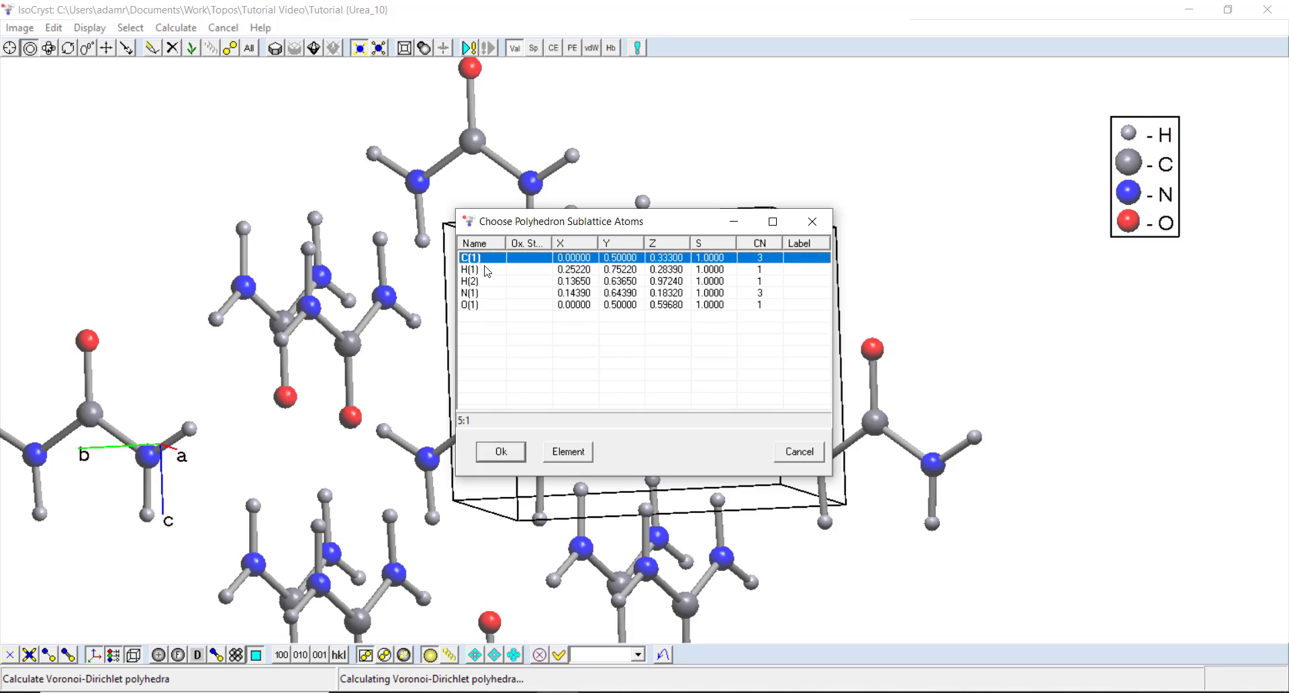
{"action": "right_click", "coordinate": [473, 270]}
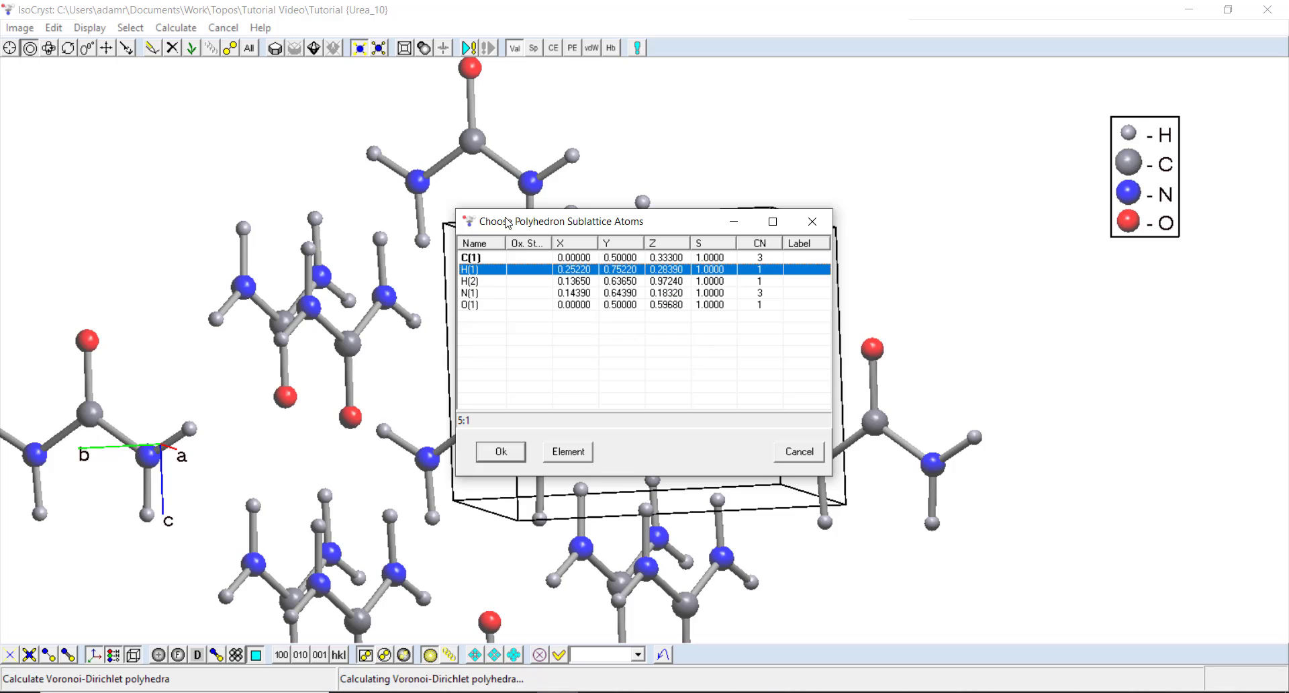
{"action": "left_click", "coordinate": [500, 452]}
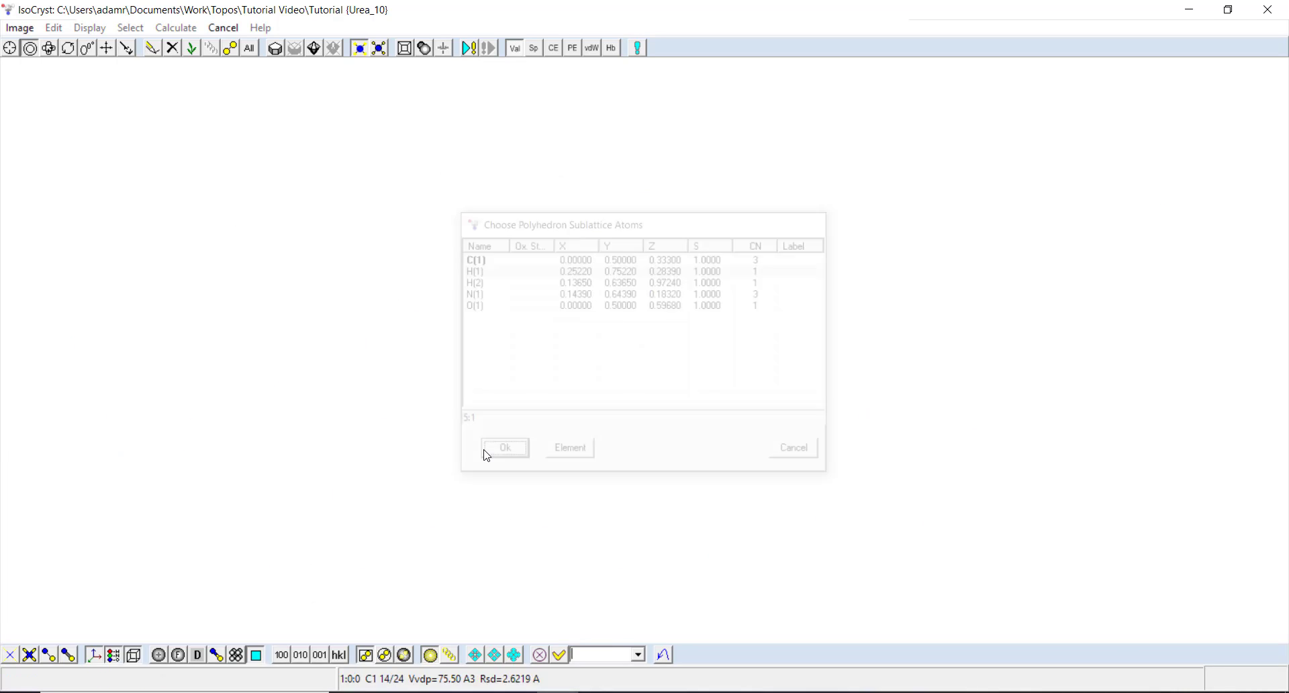
{"action": "left_click", "coordinate": [505, 447]}
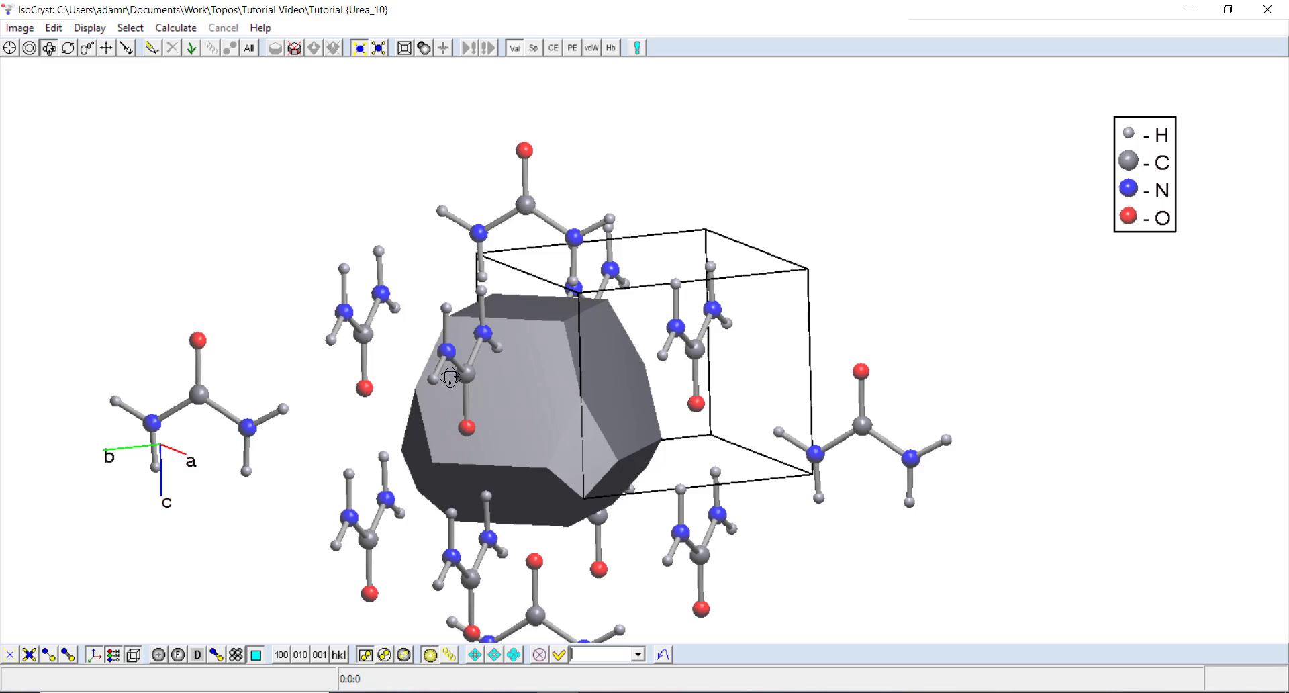
{"action": "mouse_move", "coordinate": [608, 522]}
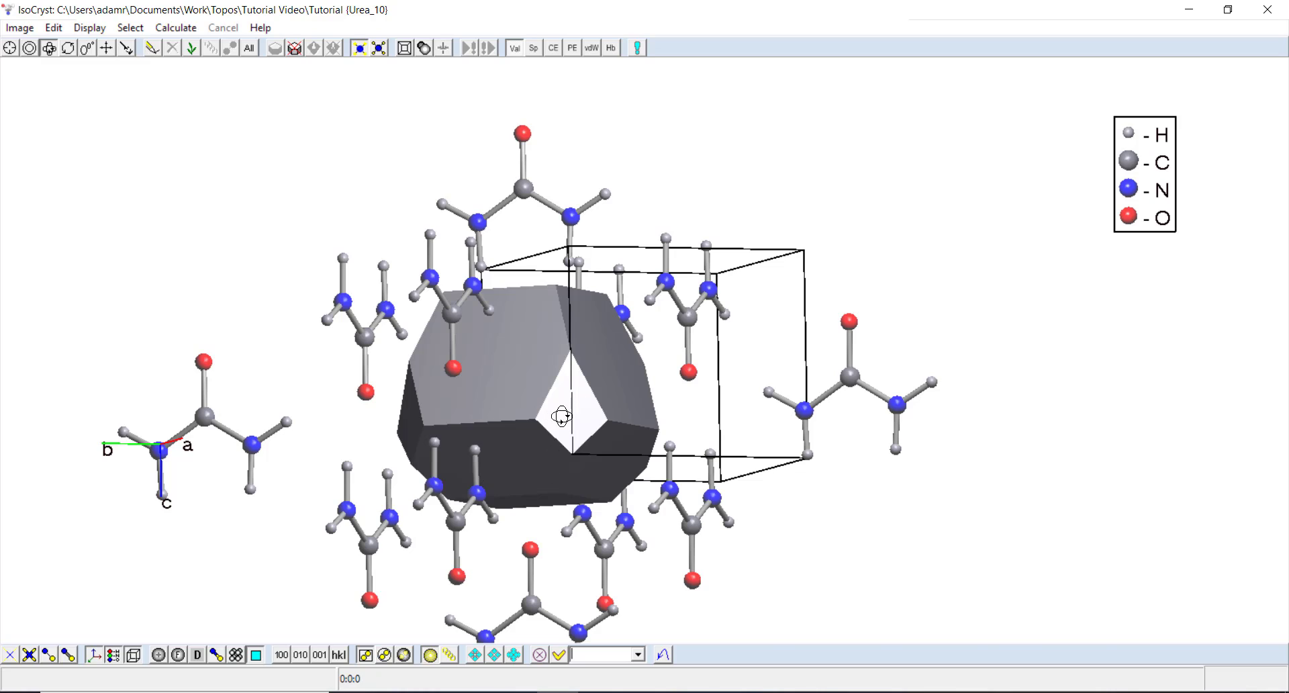
{"action": "mouse_move", "coordinate": [475, 549]}
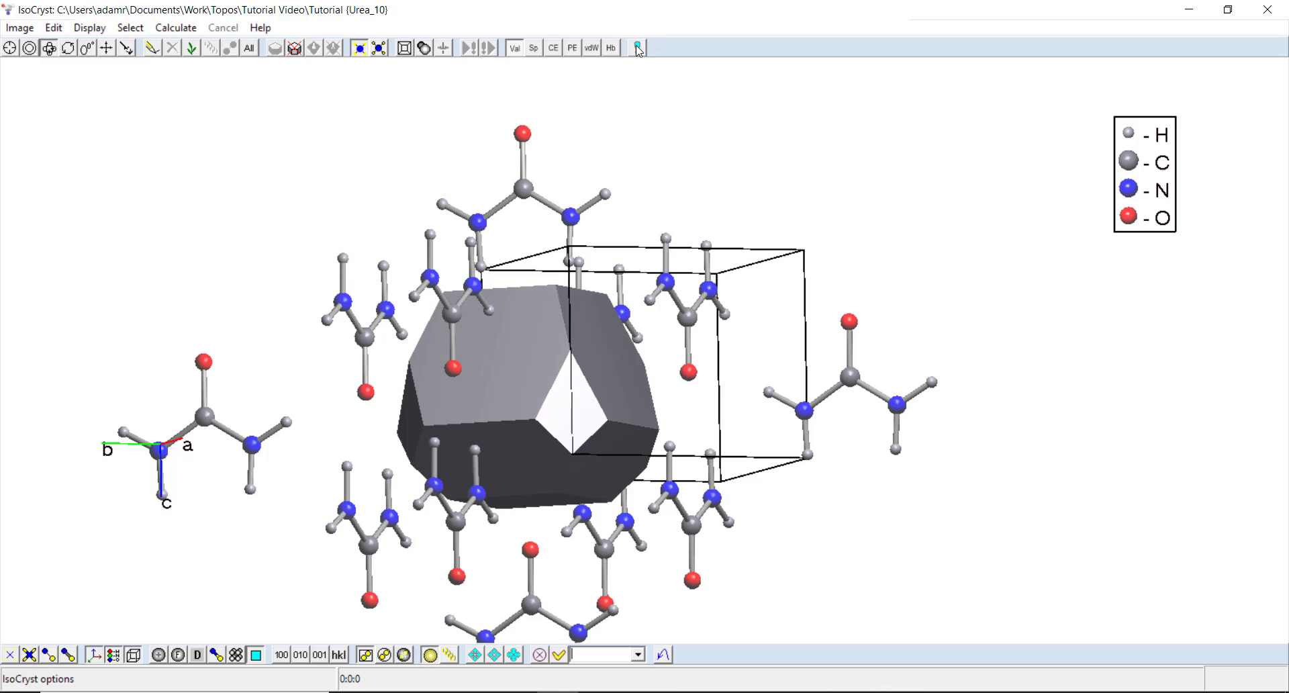
Show polyhedron vertices and edges with clear (unfilled) faces, leaving only ZA vertex atoms.
{"action": "left_click", "coordinate": [636, 47]}
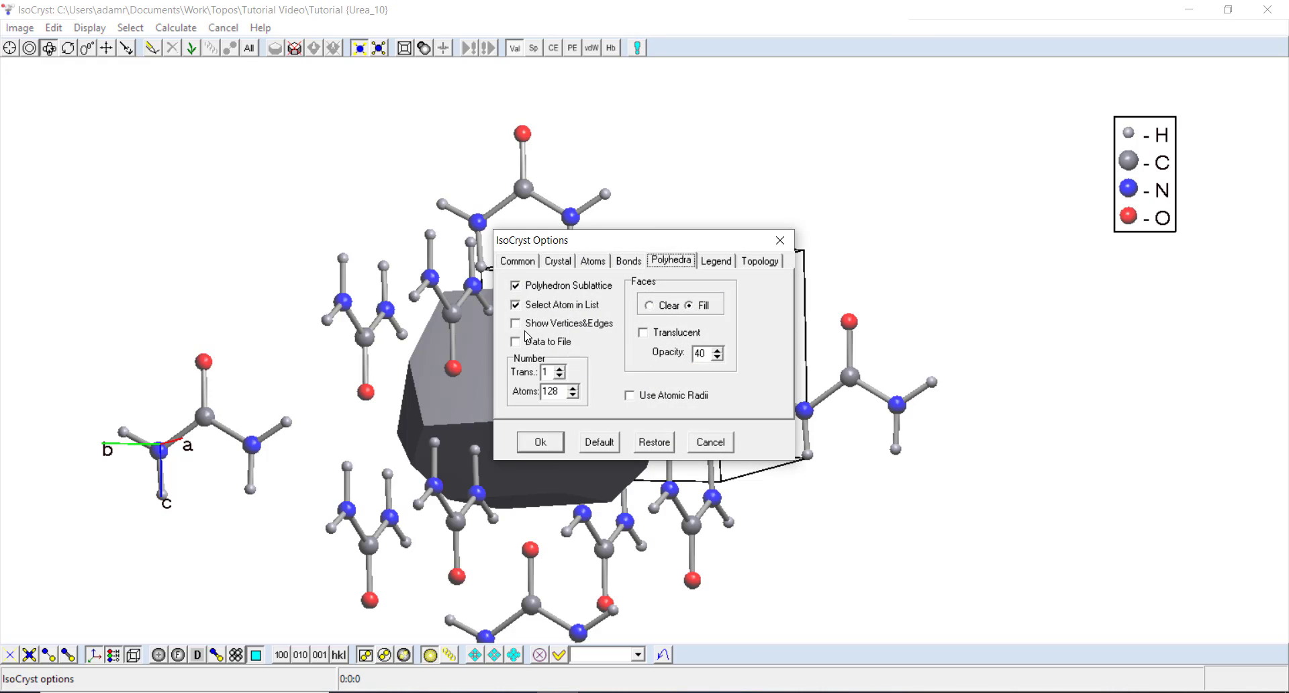
{"action": "left_click", "coordinate": [516, 323]}
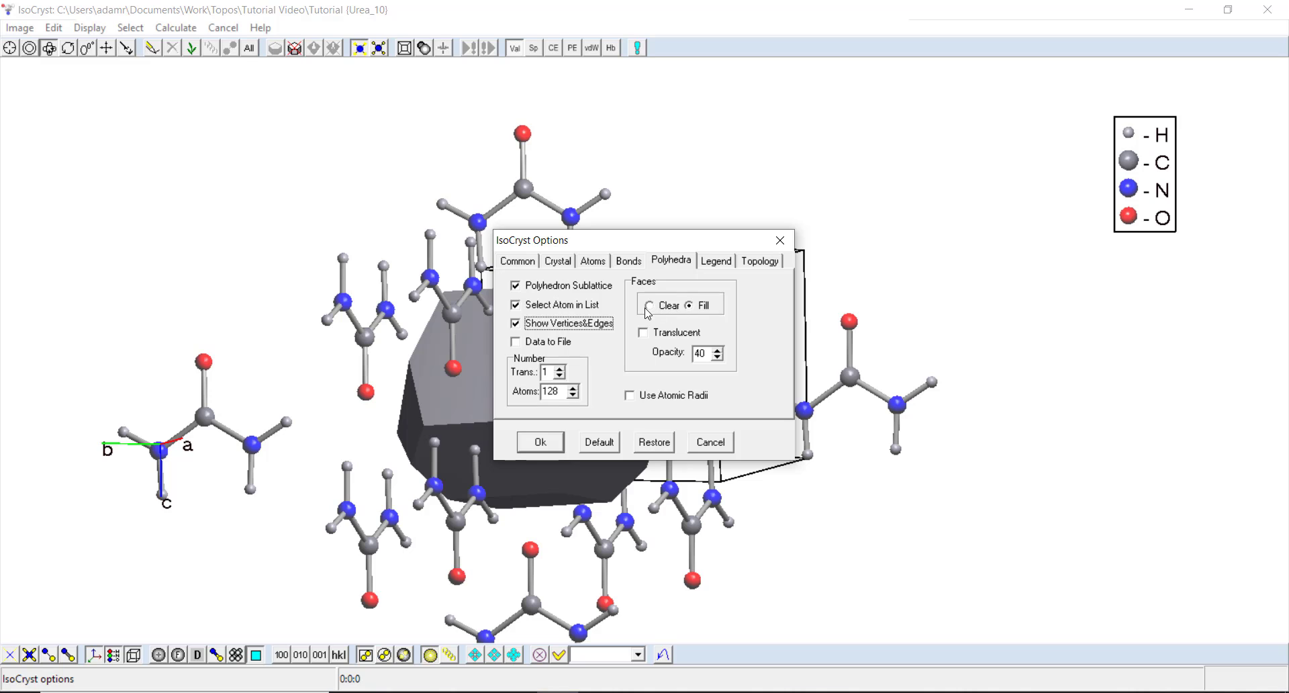
{"action": "left_click", "coordinate": [650, 305]}
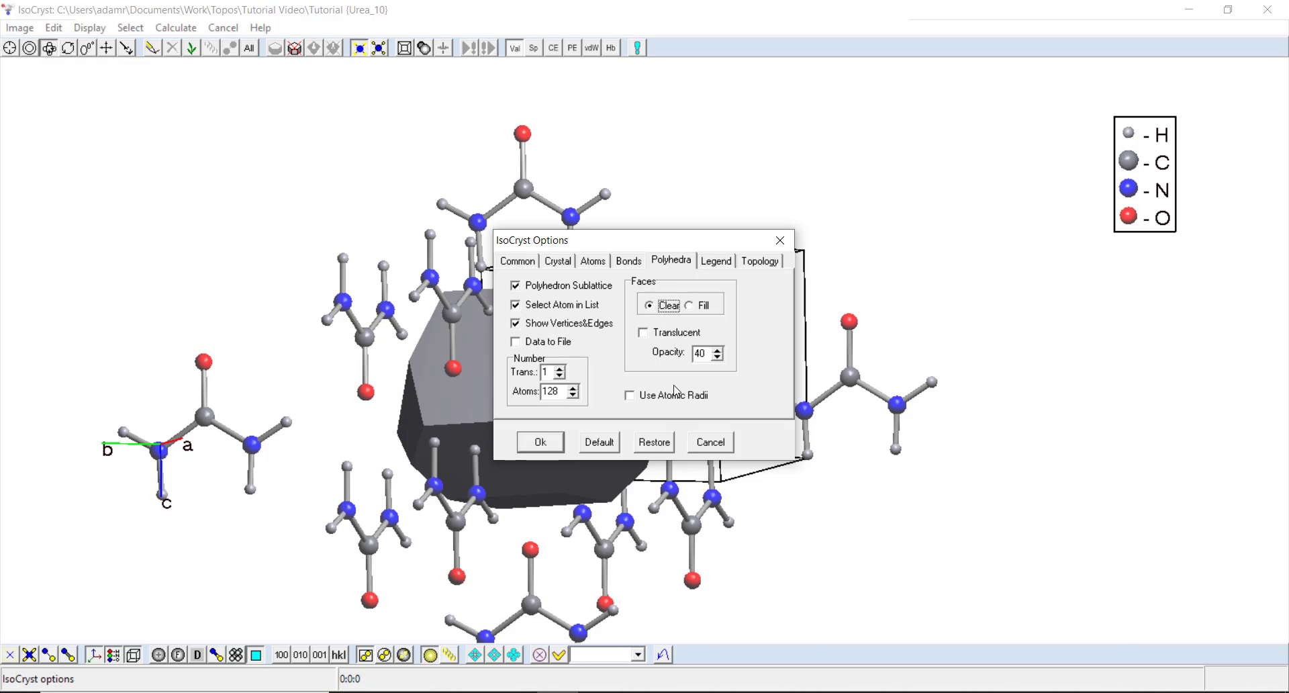
{"action": "left_click", "coordinate": [539, 442]}
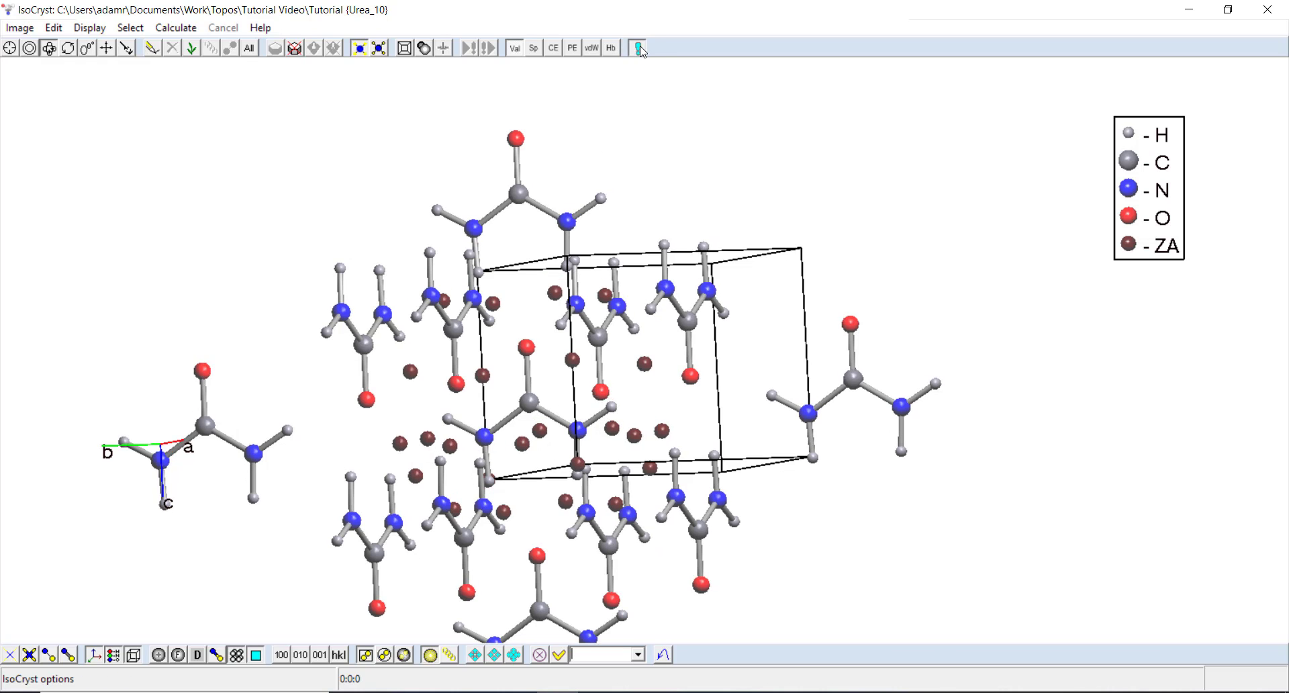
Make the polyhedron faces filled and translucent so the urea molecule shows through.
{"action": "left_click", "coordinate": [638, 47]}
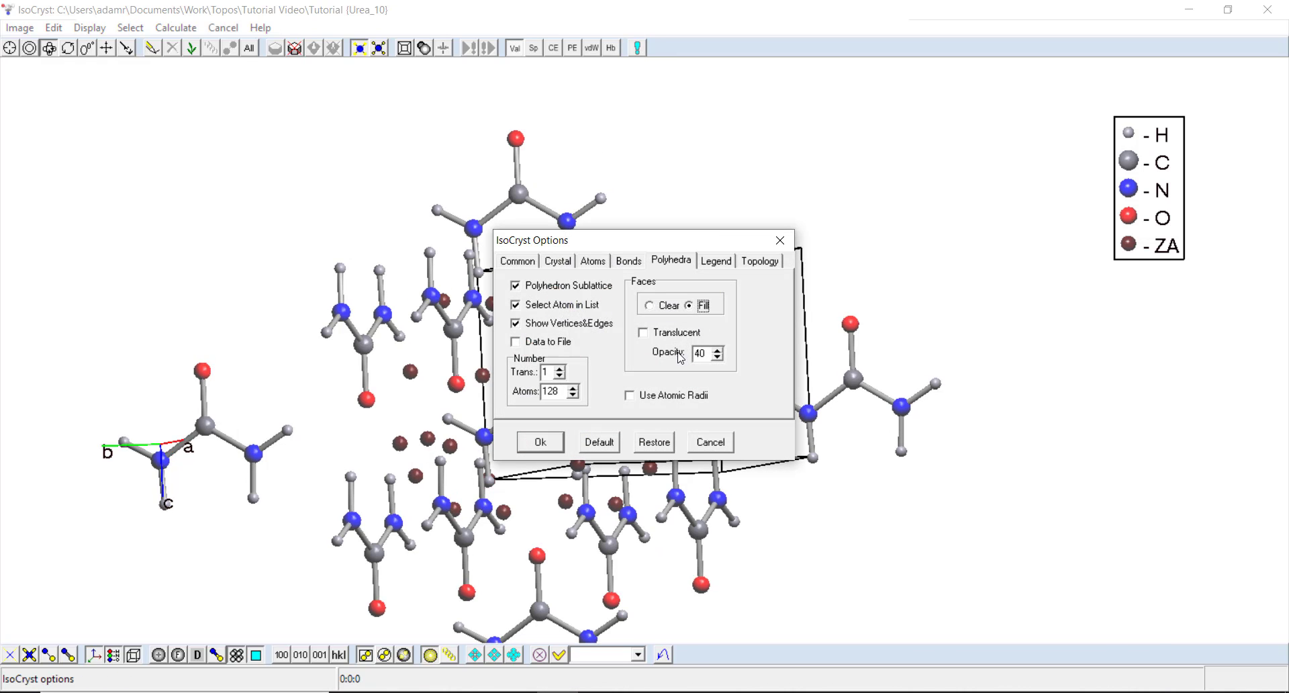
{"action": "left_click", "coordinate": [643, 332]}
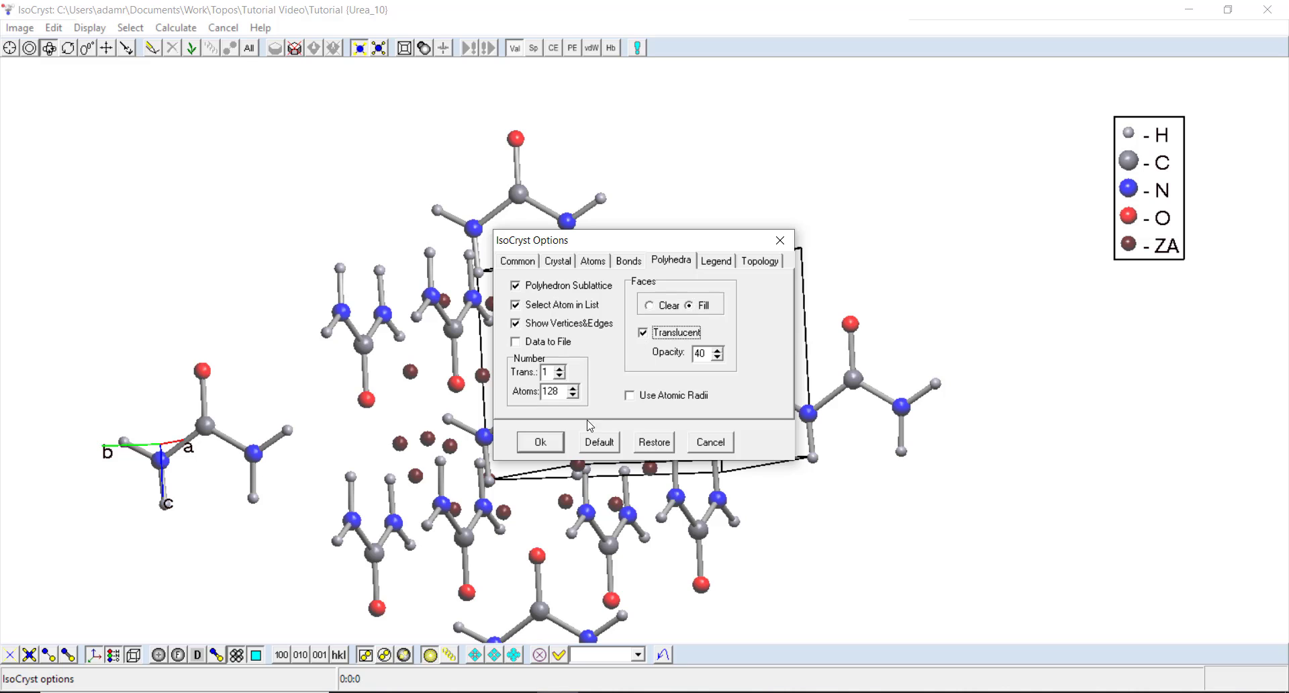
{"action": "left_click", "coordinate": [540, 441]}
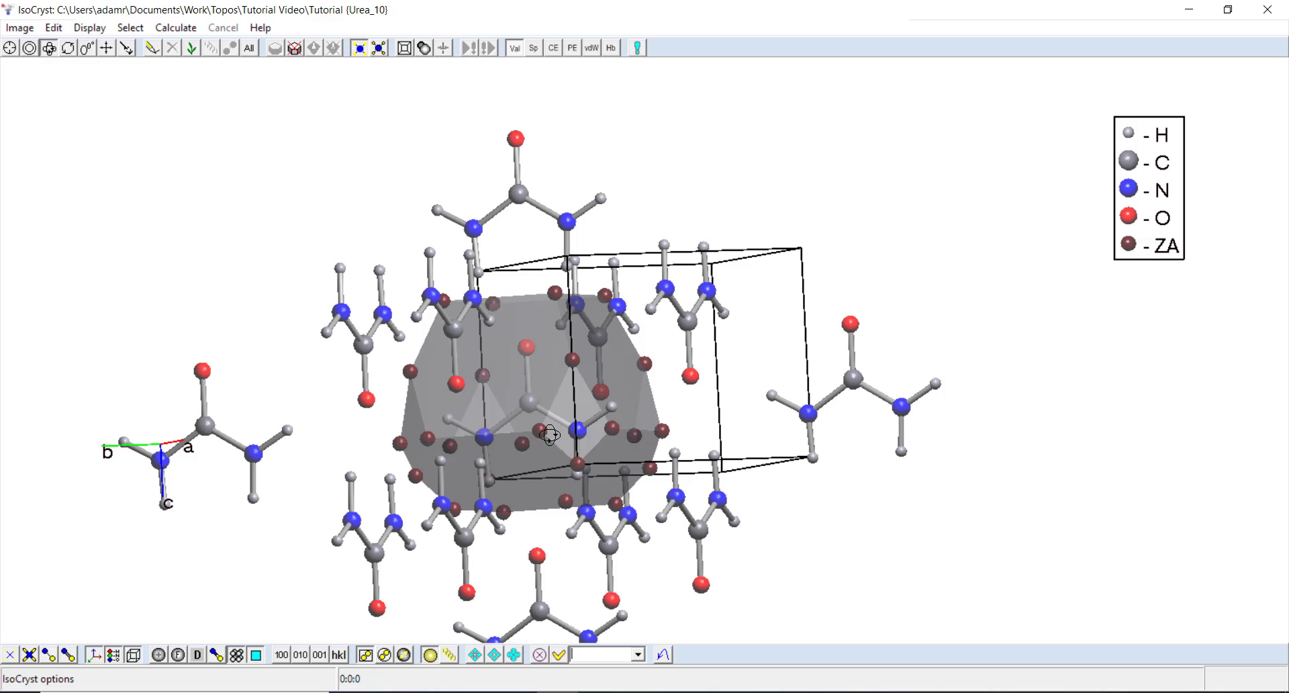
{"action": "mouse_move", "coordinate": [272, 12]}
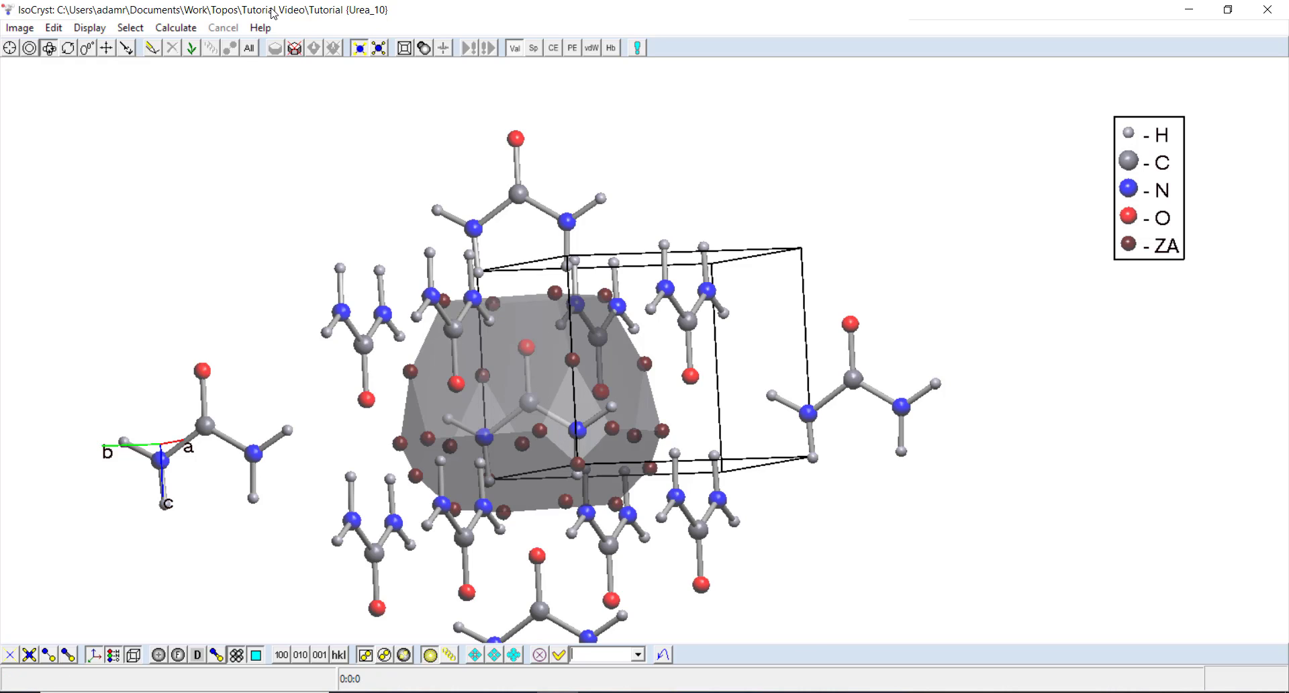
Delete the carbon polyhedron and compute translucent polyhedra for all listed sublattice atoms of urea.
{"action": "left_click", "coordinate": [292, 47]}
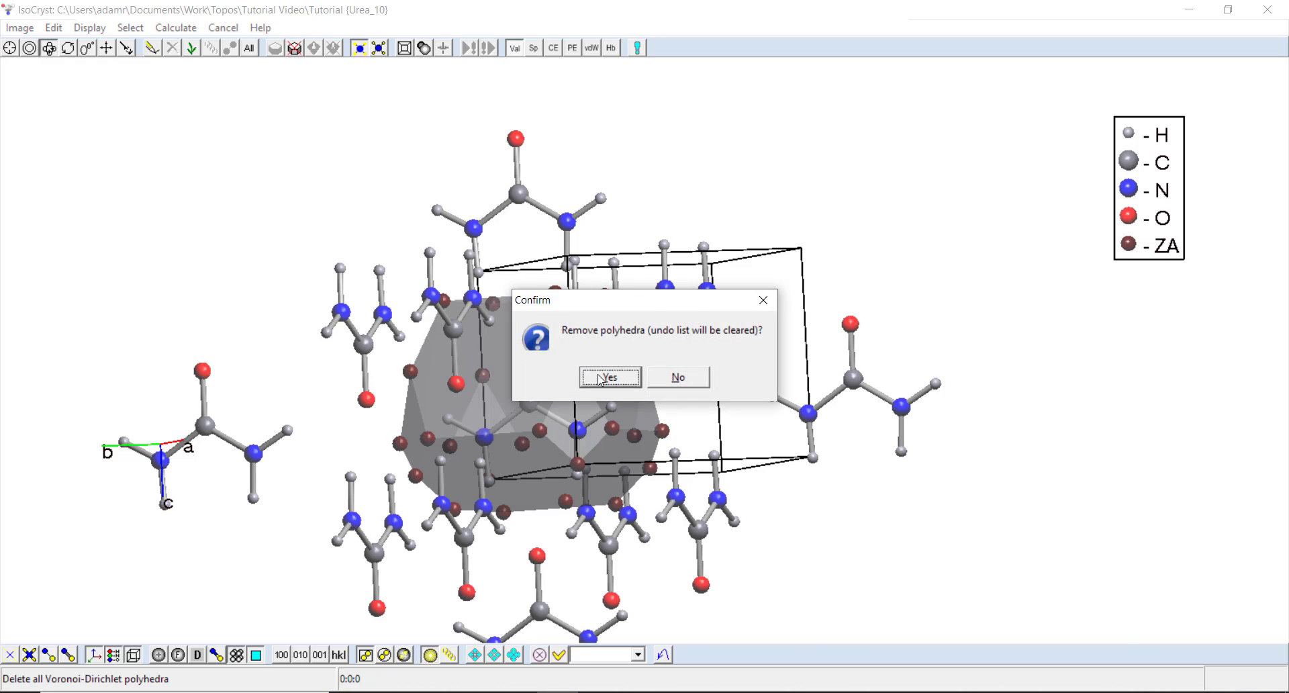
{"action": "left_click", "coordinate": [608, 377]}
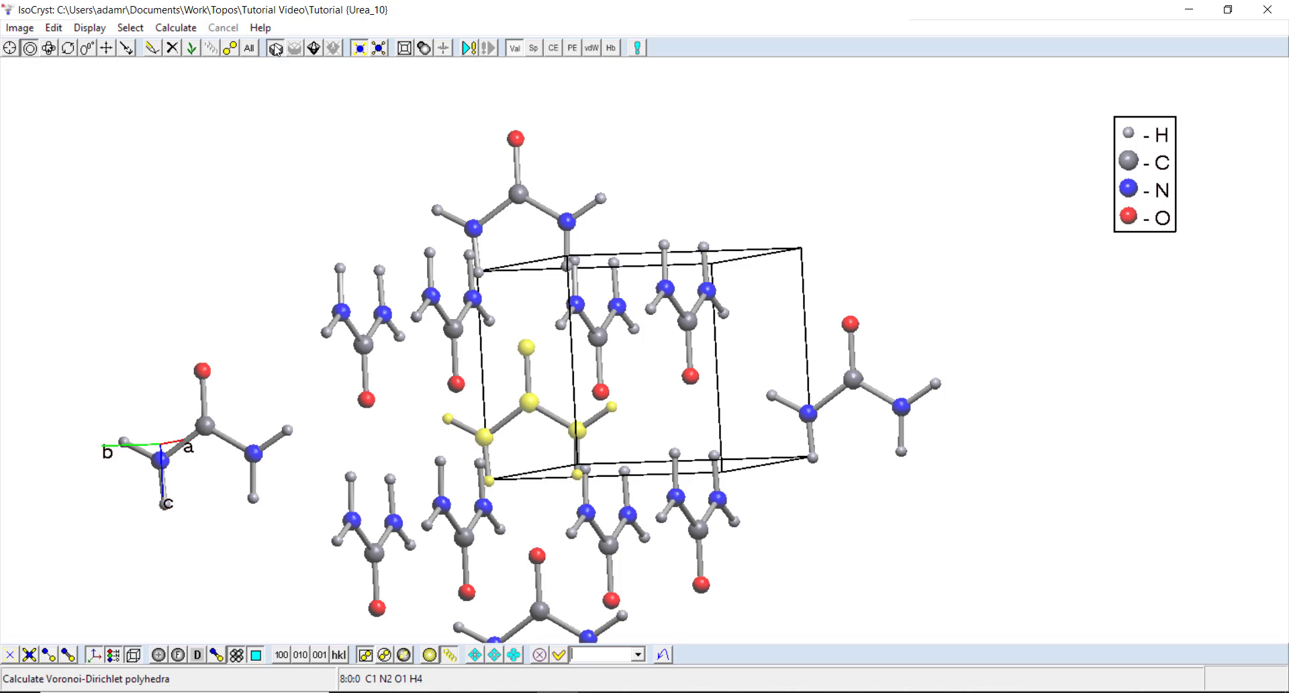
{"action": "left_click", "coordinate": [275, 47]}
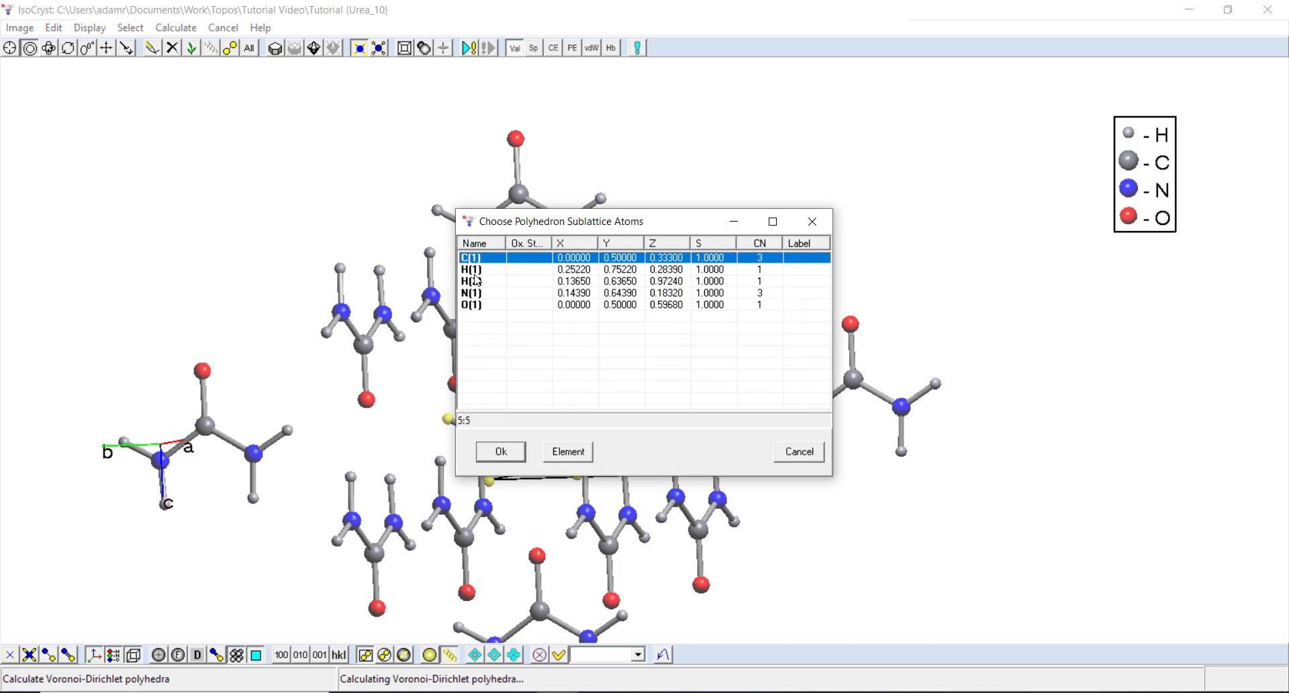
{"action": "left_click", "coordinate": [499, 451]}
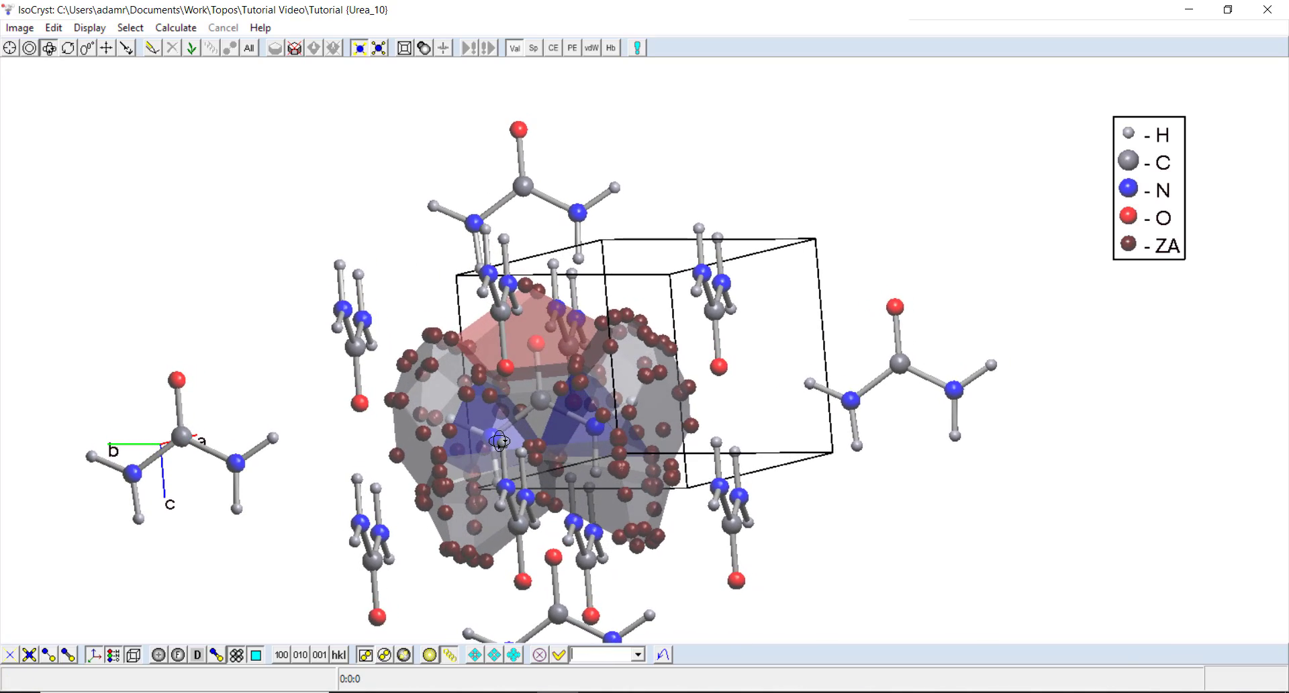
{"action": "left_click_drag", "start_coordinate": [499, 440], "coordinate": [495, 311]}
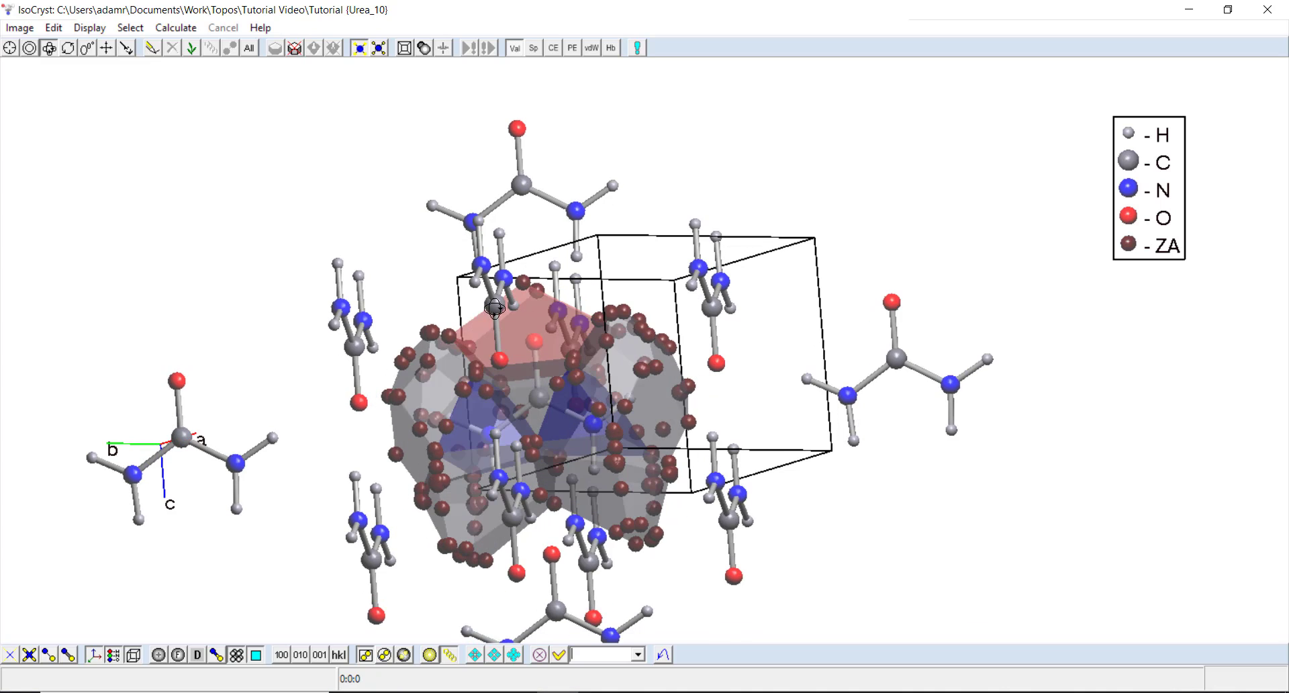
{"action": "mouse_move", "coordinate": [608, 408]}
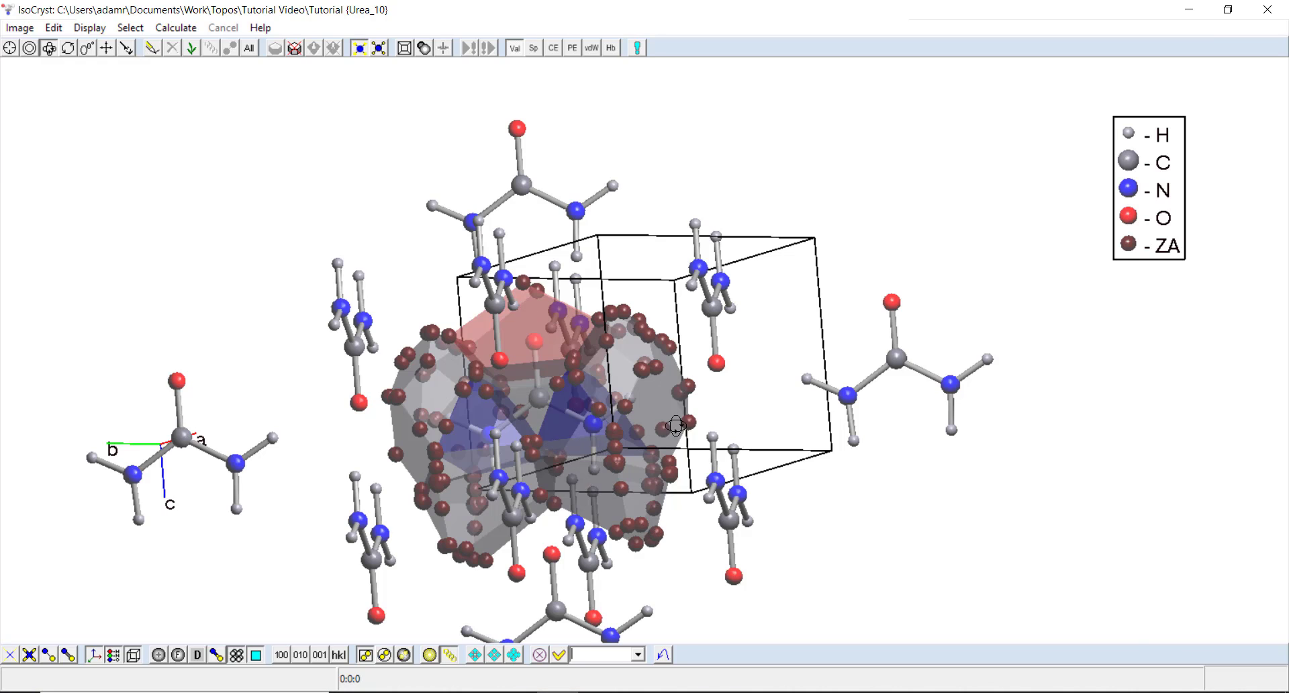
{"action": "mouse_move", "coordinate": [531, 406]}
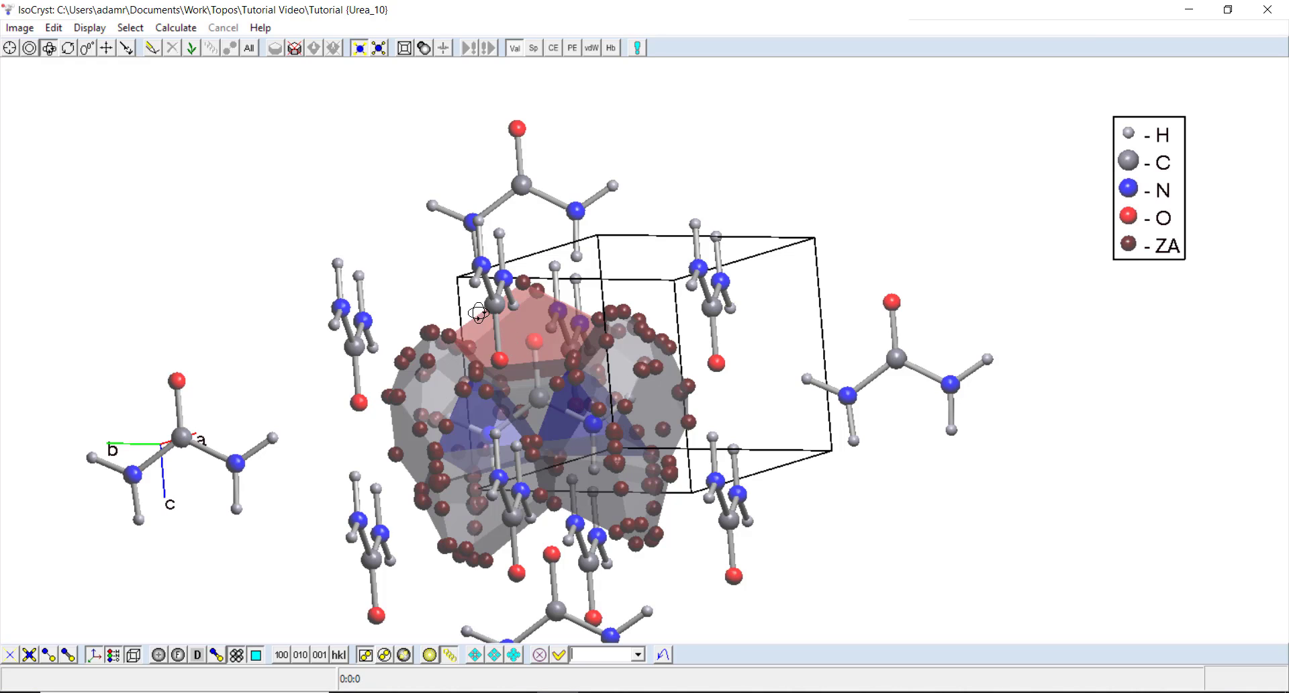
{"action": "mouse_move", "coordinate": [633, 496]}
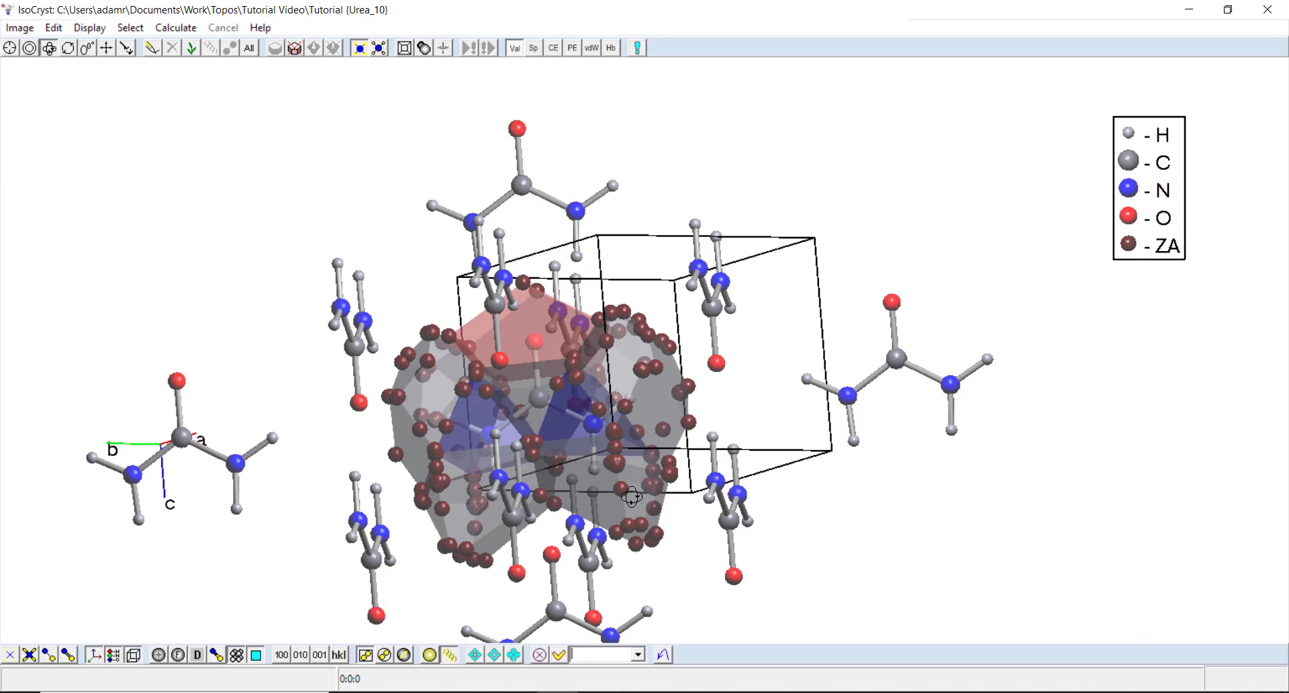
{"action": "mouse_move", "coordinate": [809, 513]}
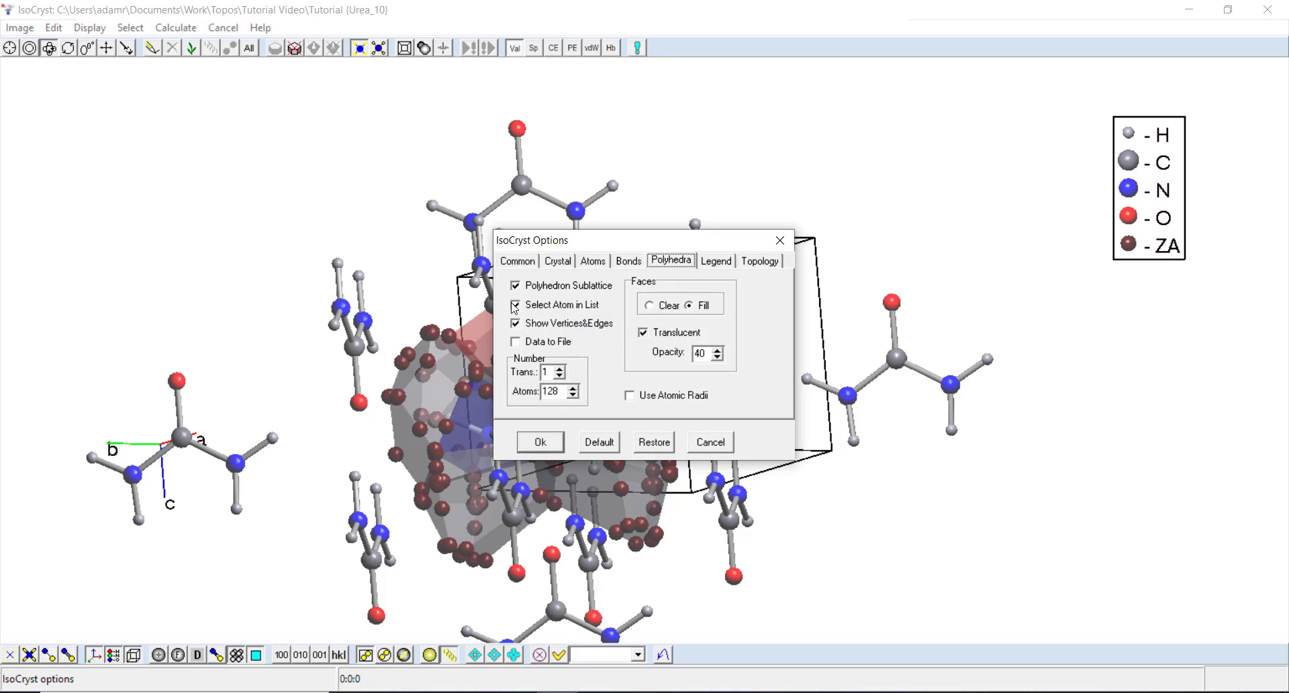
Hide vertices and edges and make the polyhedra opaque solids, removing ZA from the legend.
{"action": "left_click", "coordinate": [516, 323]}
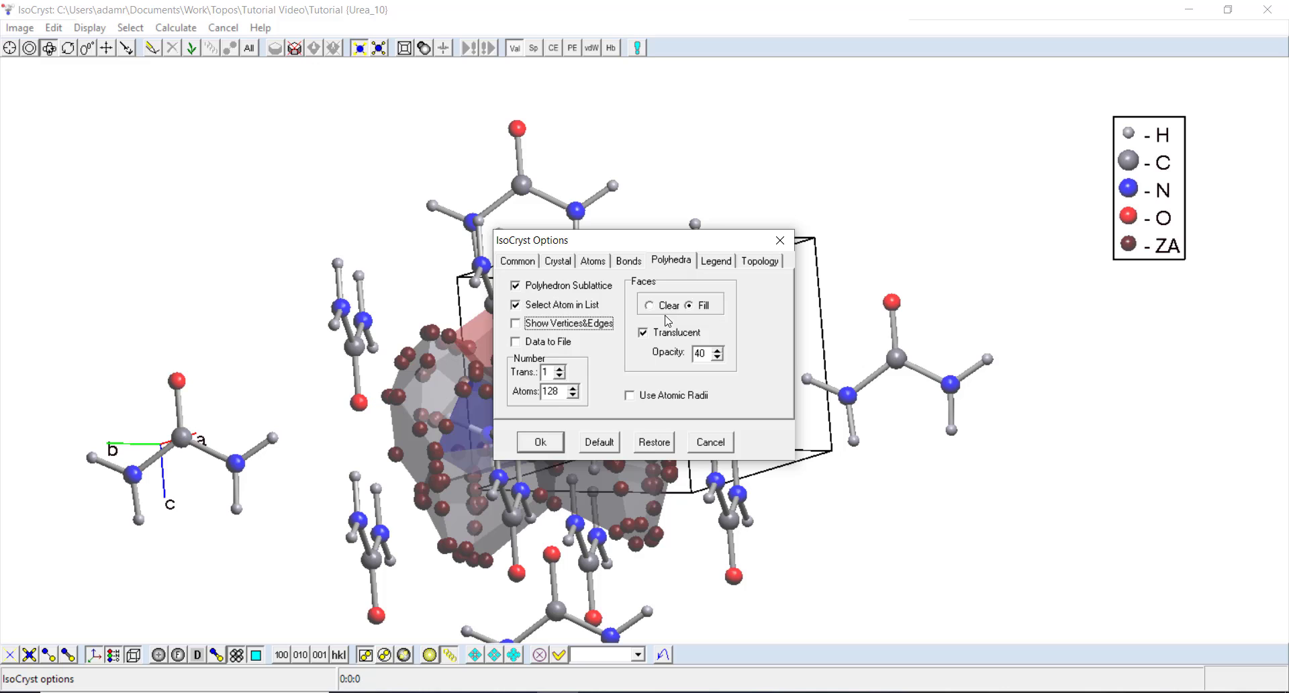
{"action": "left_click", "coordinate": [540, 441]}
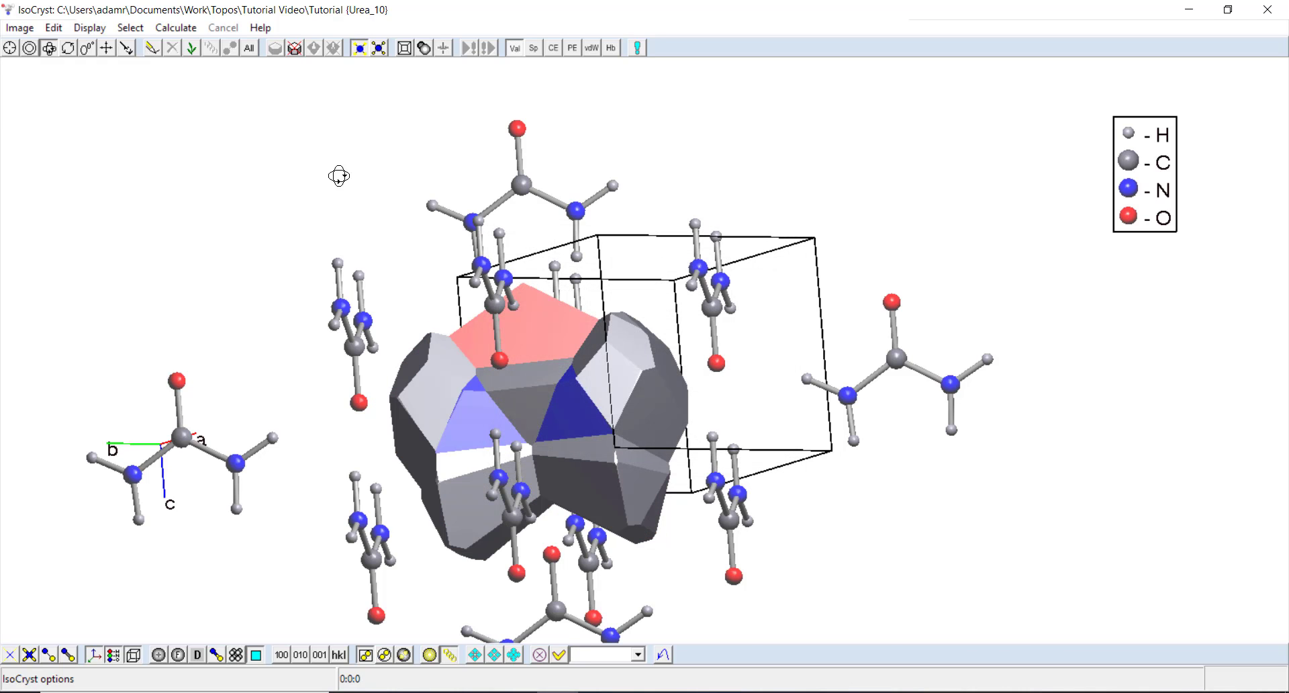
{"action": "left_click", "coordinate": [31, 48]}
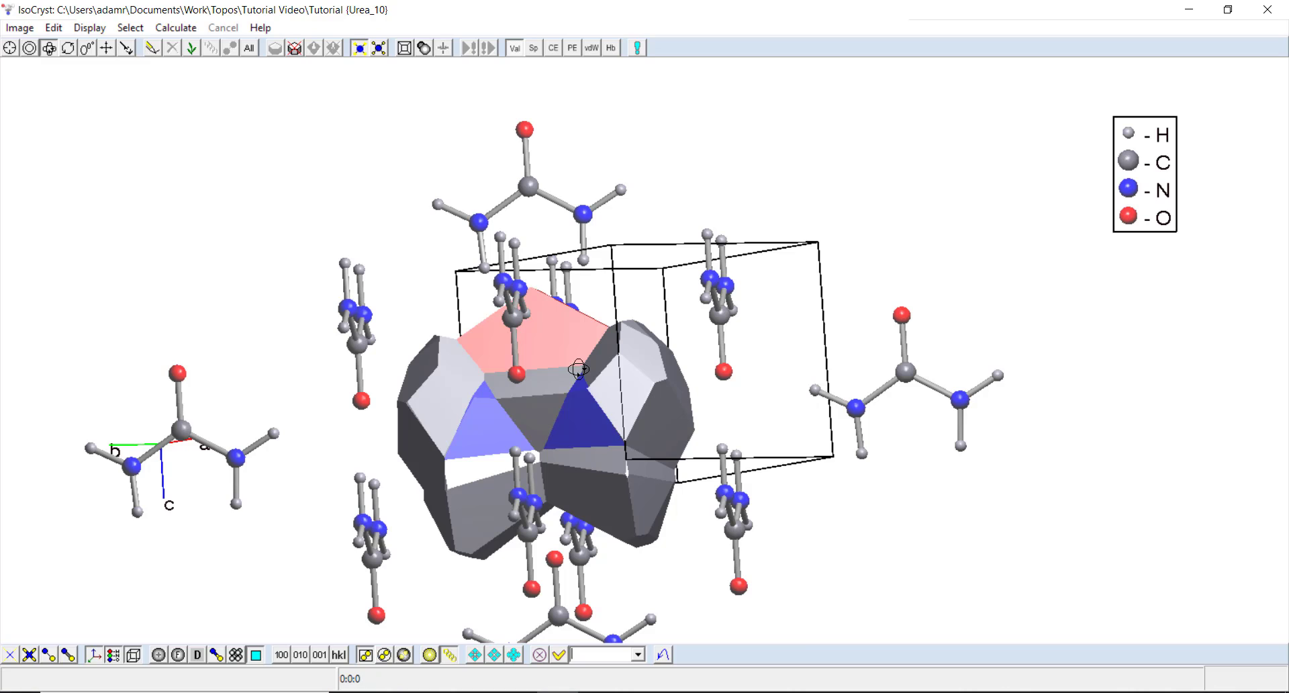
{"action": "mouse_move", "coordinate": [476, 458]}
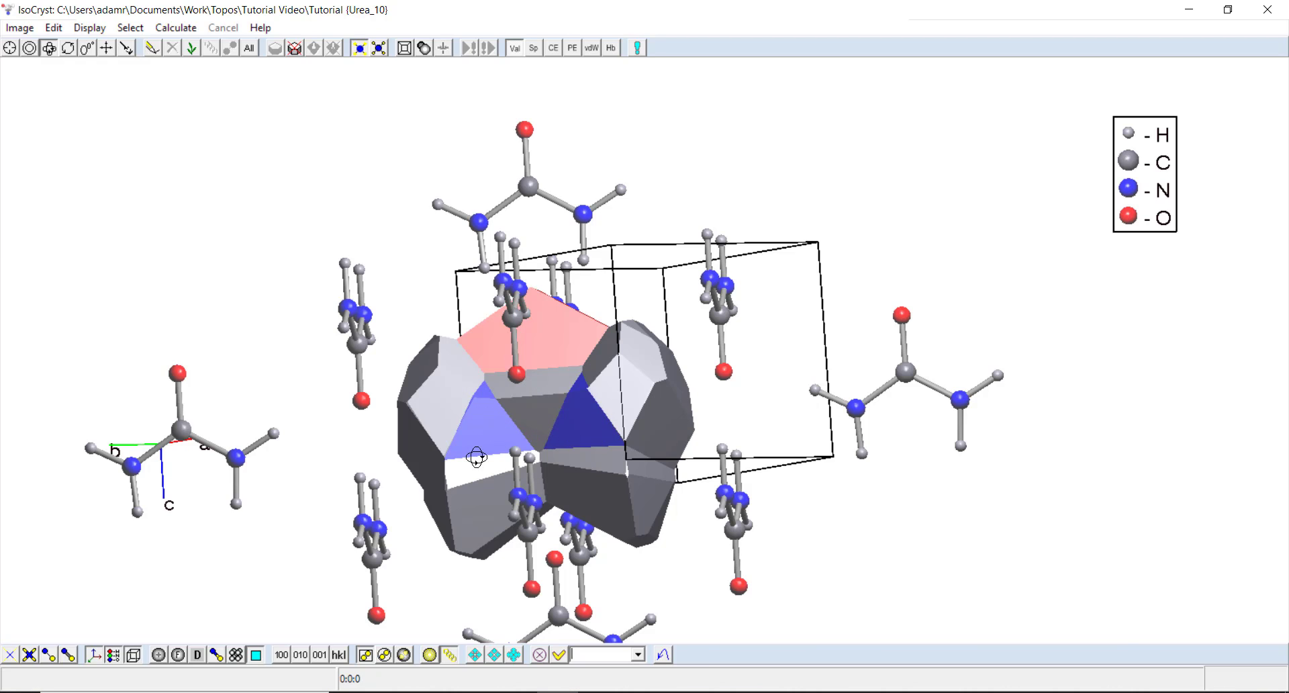
{"action": "mouse_move", "coordinate": [482, 414]}
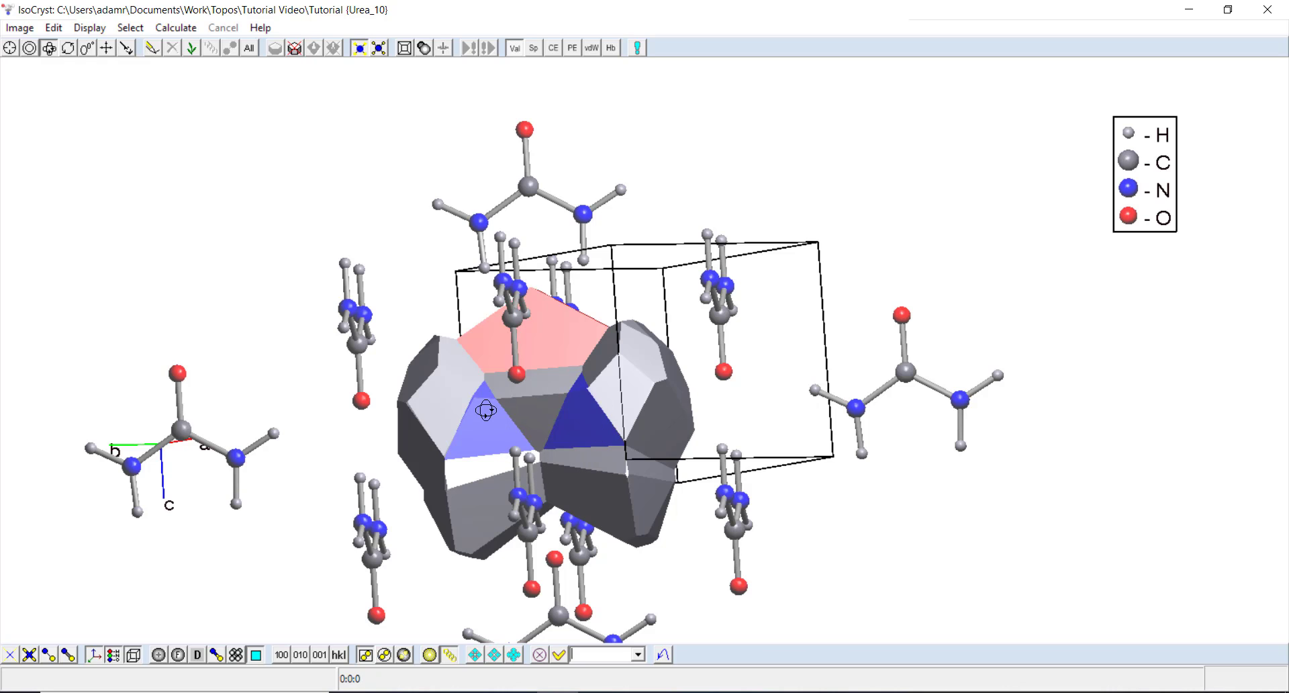
{"action": "mouse_move", "coordinate": [514, 627]}
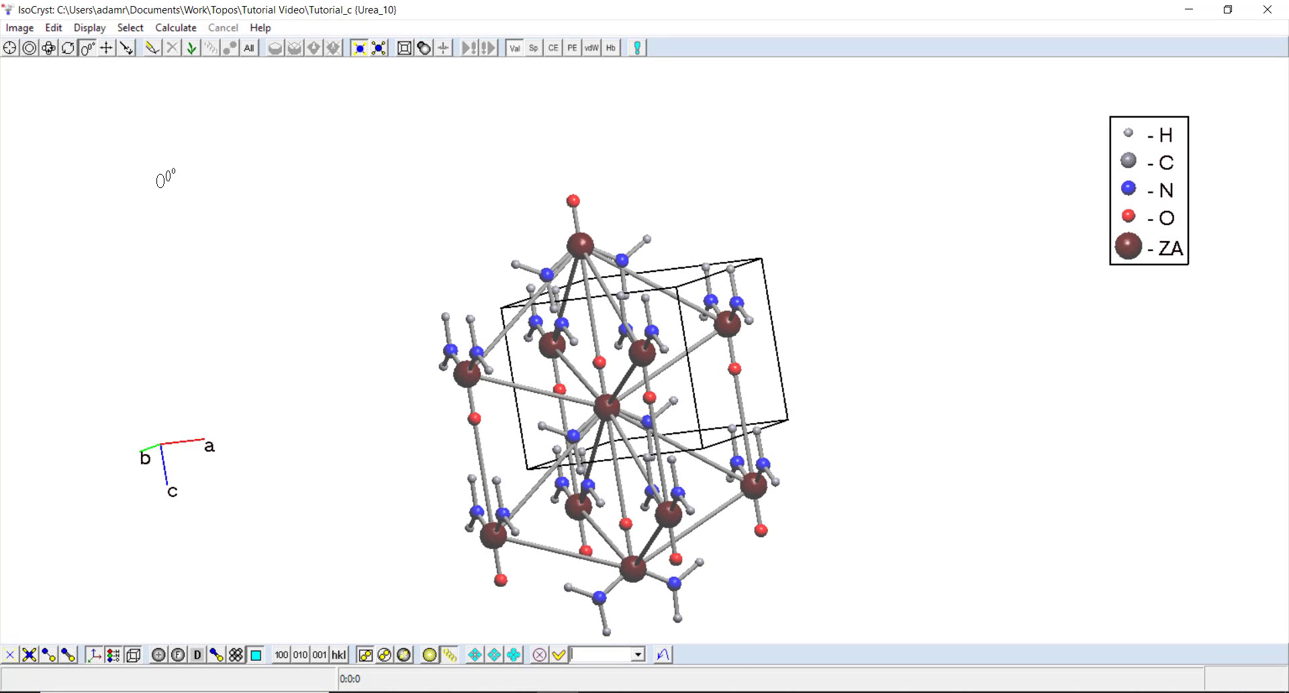
Build a trial polyhedron around the central ZA atom, delete it, and start a Voronoi-Dirichlet calculation for it.
{"action": "left_click", "coordinate": [48, 47]}
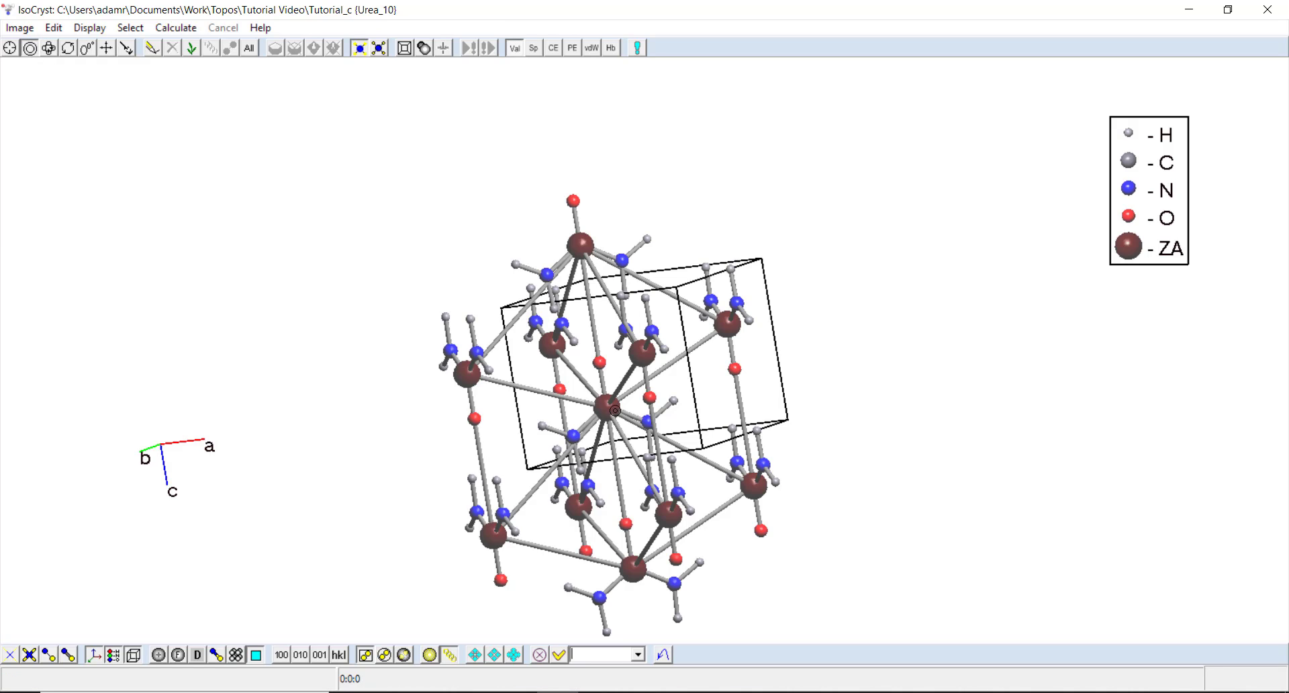
{"action": "left_click", "coordinate": [734, 246]}
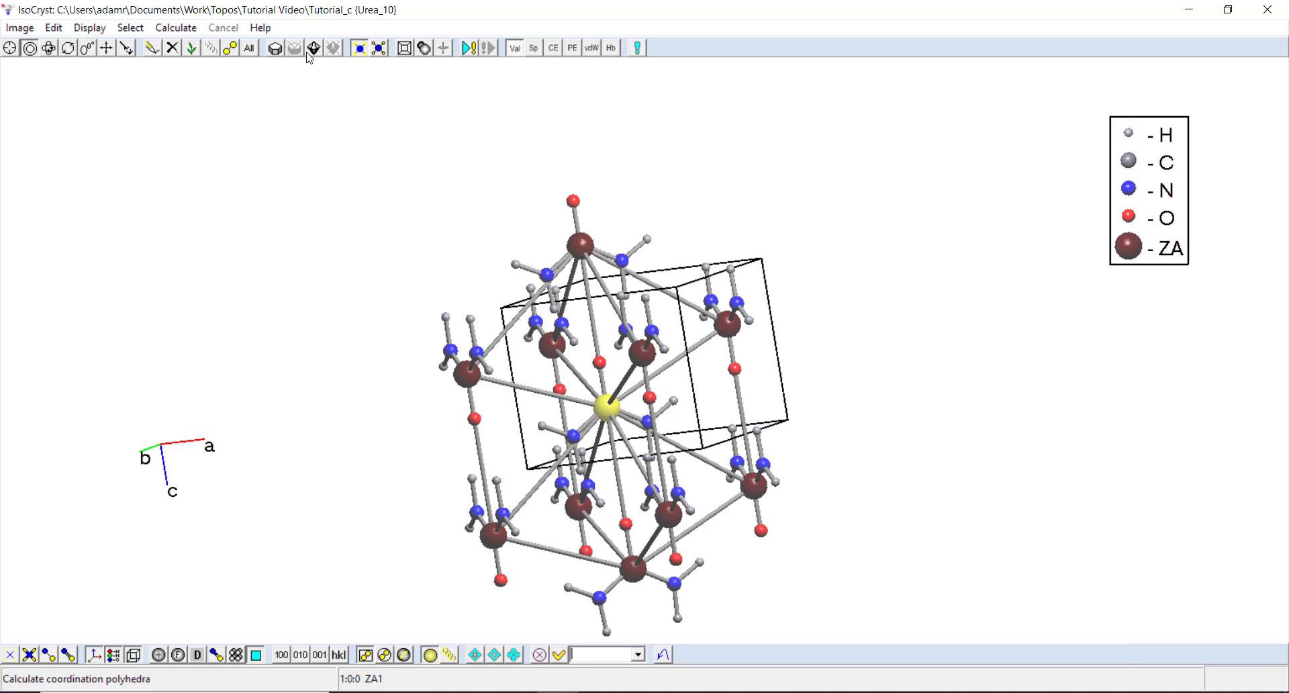
{"action": "left_click", "coordinate": [294, 47]}
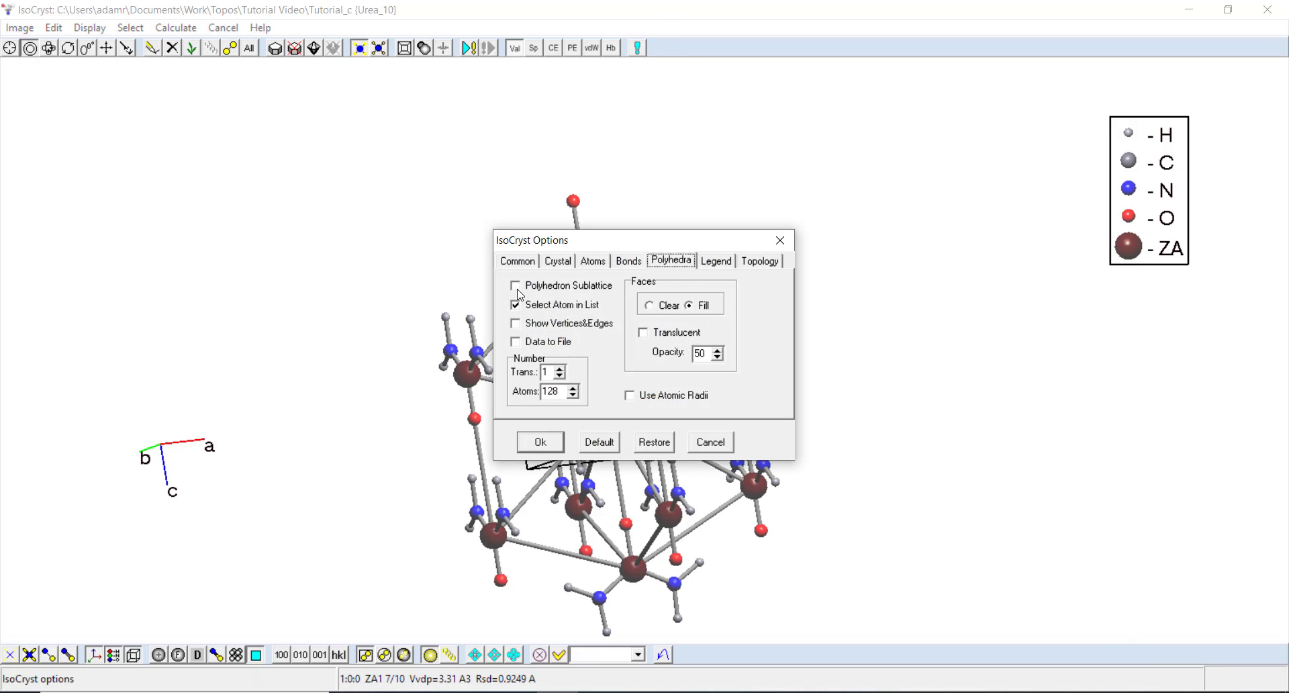
{"action": "left_click", "coordinate": [539, 441]}
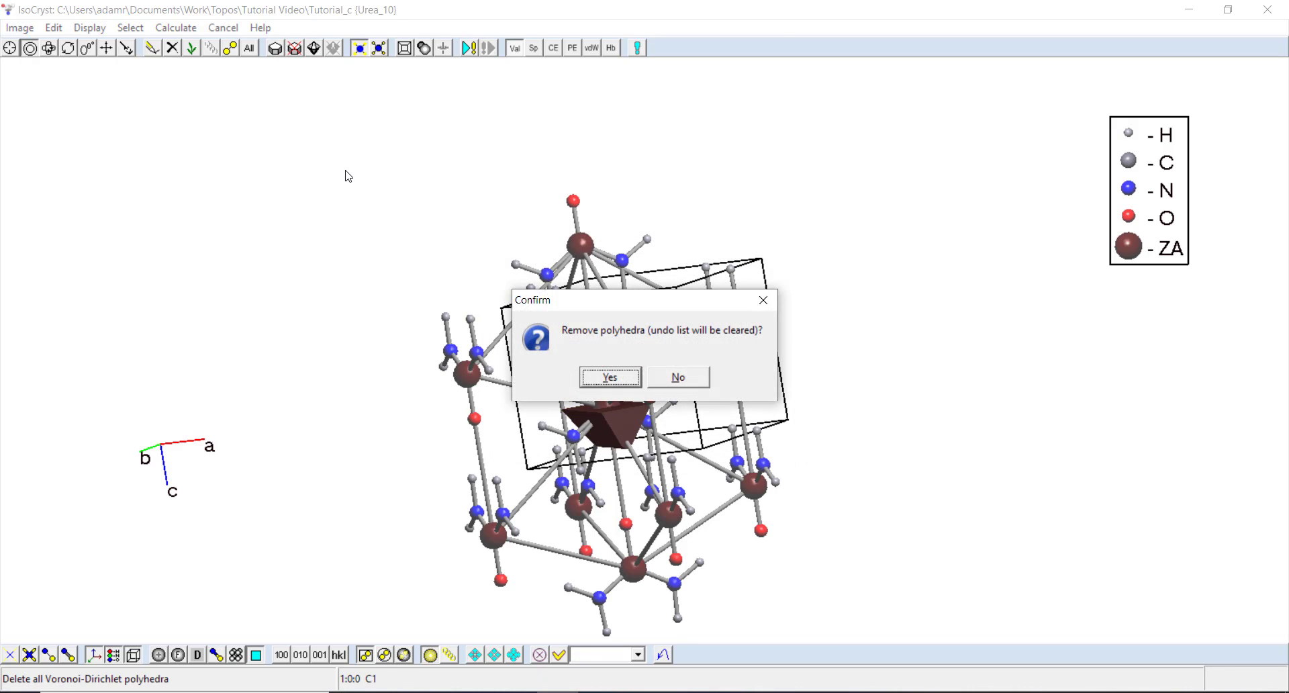
{"action": "left_click", "coordinate": [609, 377]}
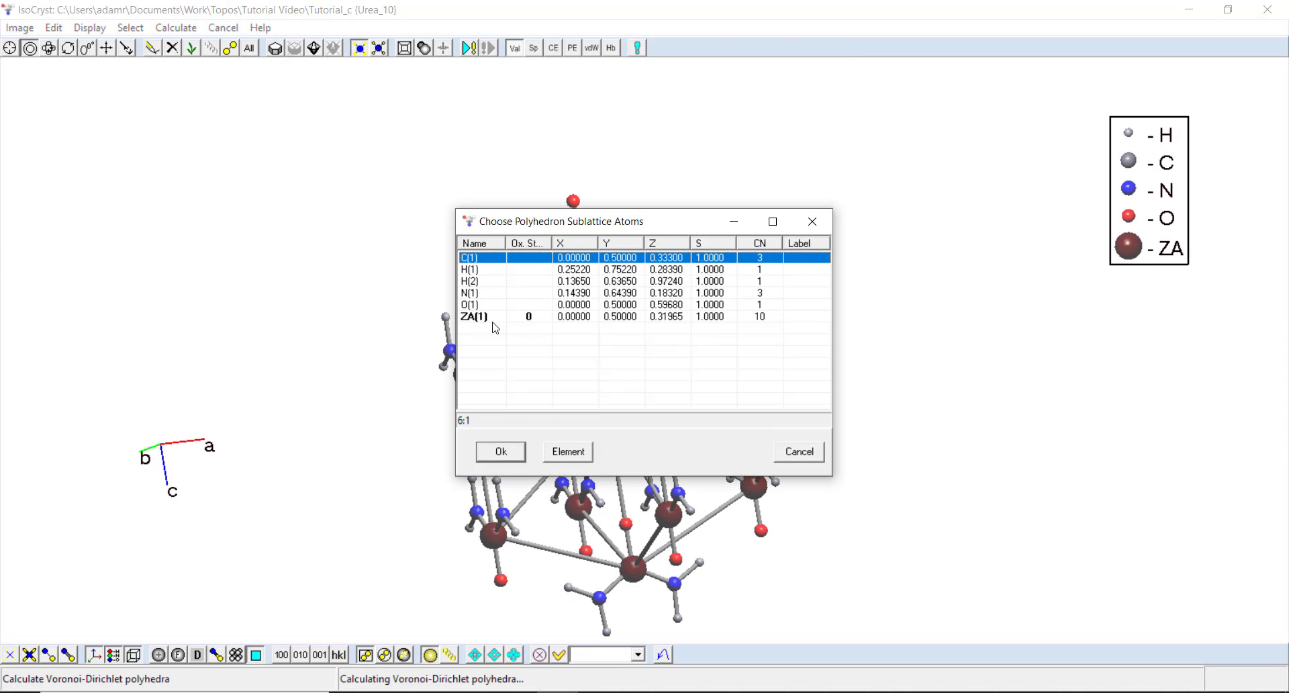
{"action": "left_click", "coordinate": [499, 451]}
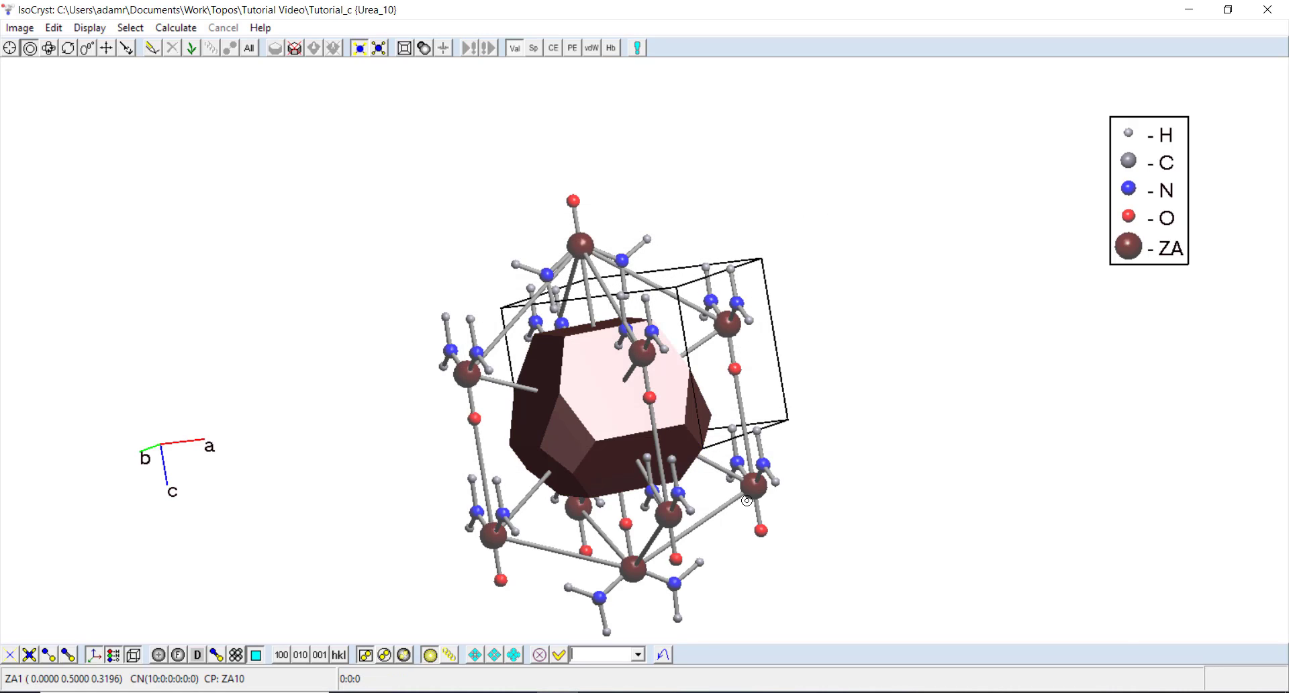
Inspect the central ZA1 atom and select the surrounding ZA atoms around its solid polyhedron.
{"action": "left_click", "coordinate": [734, 319]}
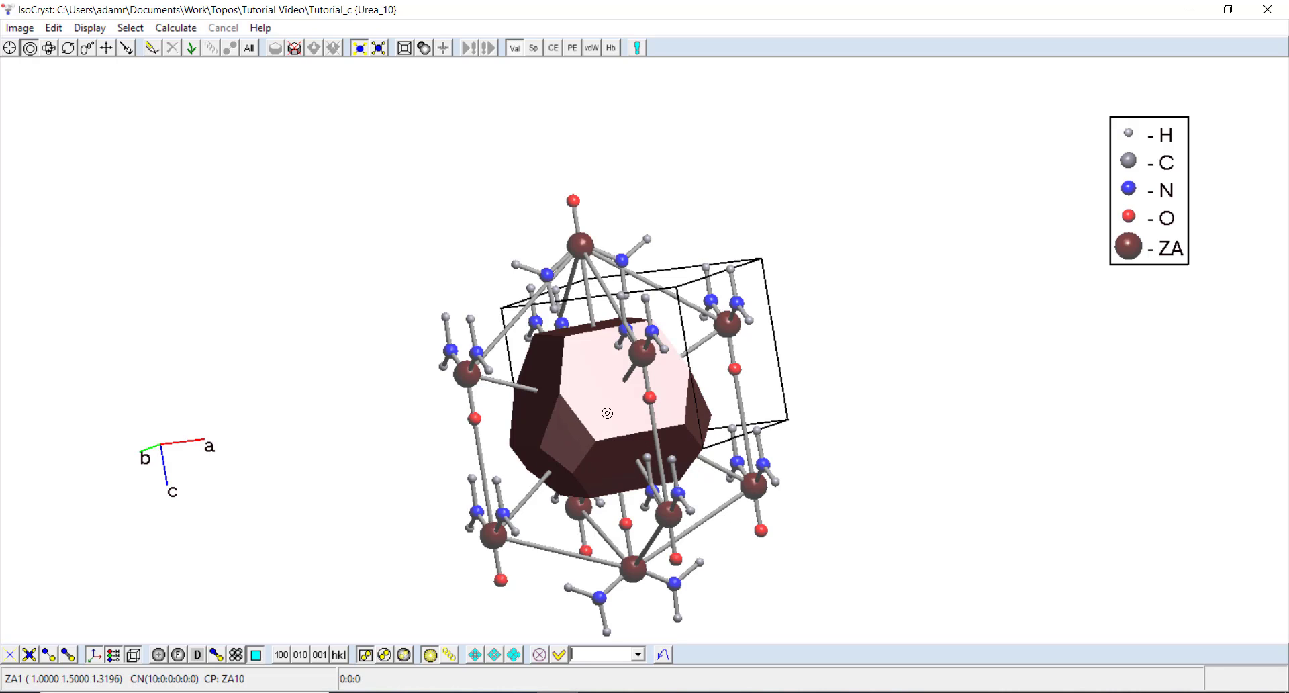
{"action": "mouse_move", "coordinate": [751, 459]}
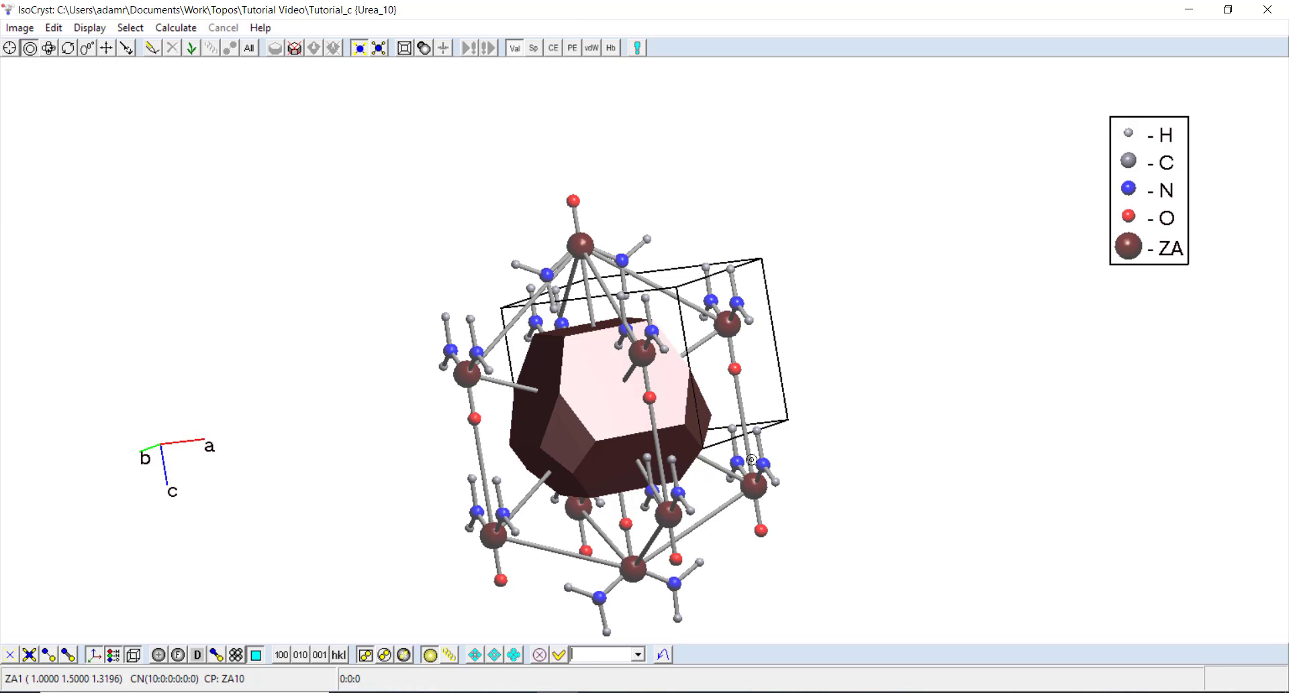
{"action": "left_click", "coordinate": [448, 349]}
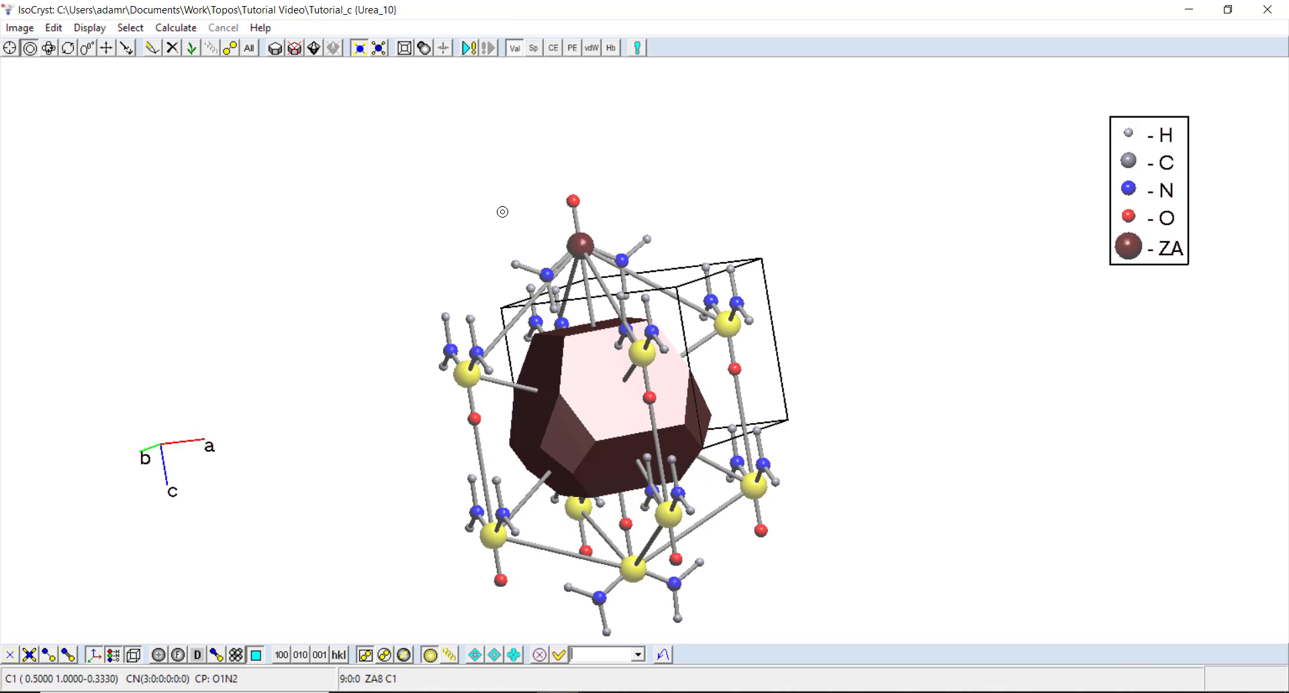
{"action": "left_click", "coordinate": [579, 244]}
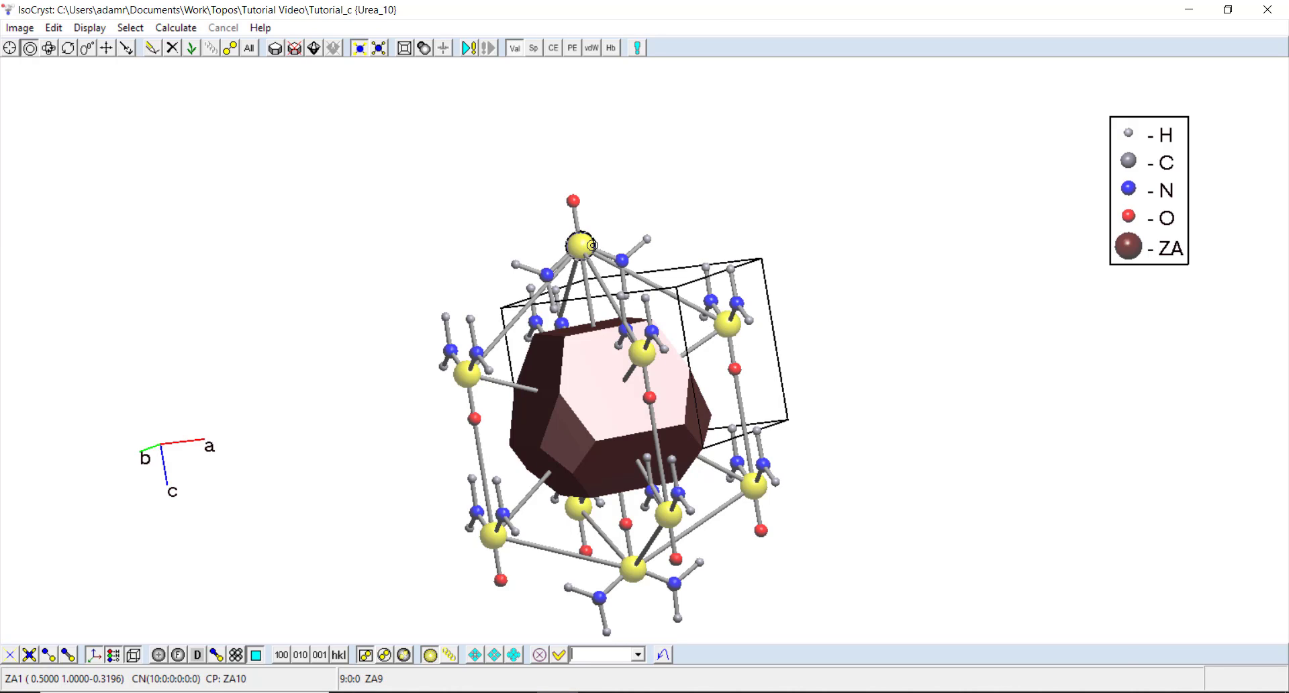
{"action": "left_click_drag", "start_coordinate": [579, 243], "coordinate": [485, 210]}
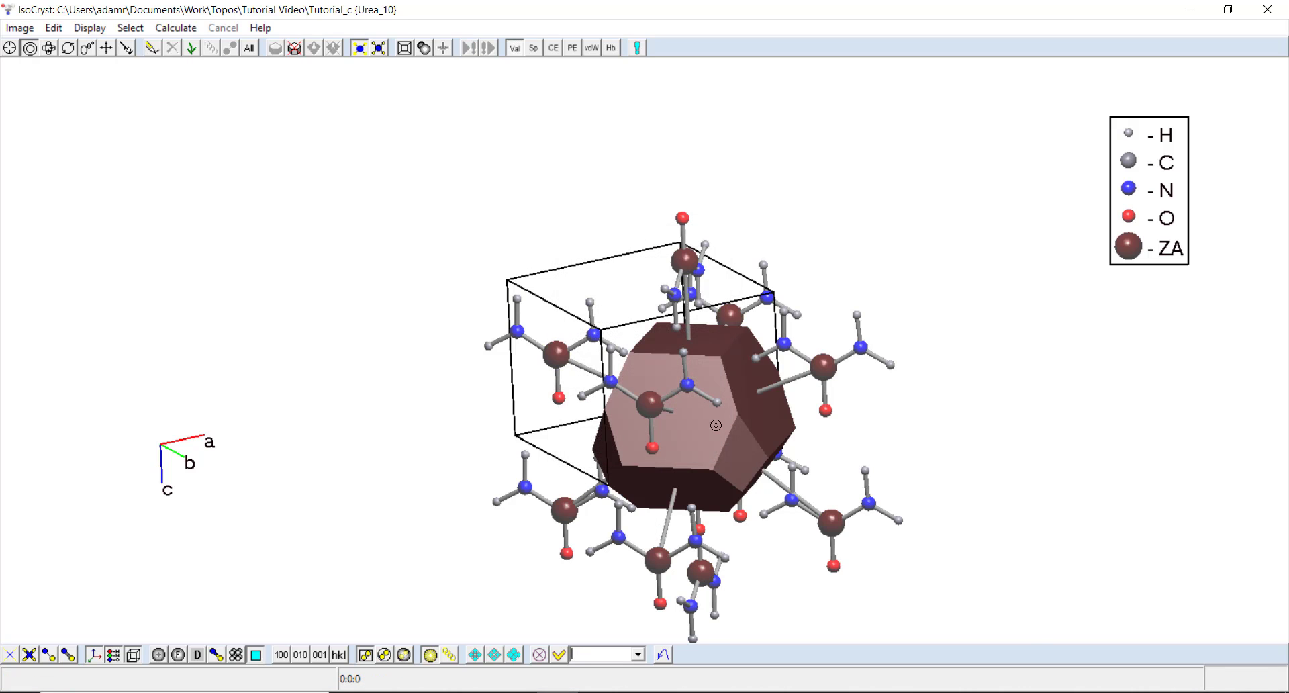
Apply the edited bond settings to the selected ZA atoms while rotating around the polyhedron.
{"action": "left_click_drag", "start_coordinate": [715, 425], "coordinate": [530, 353]}
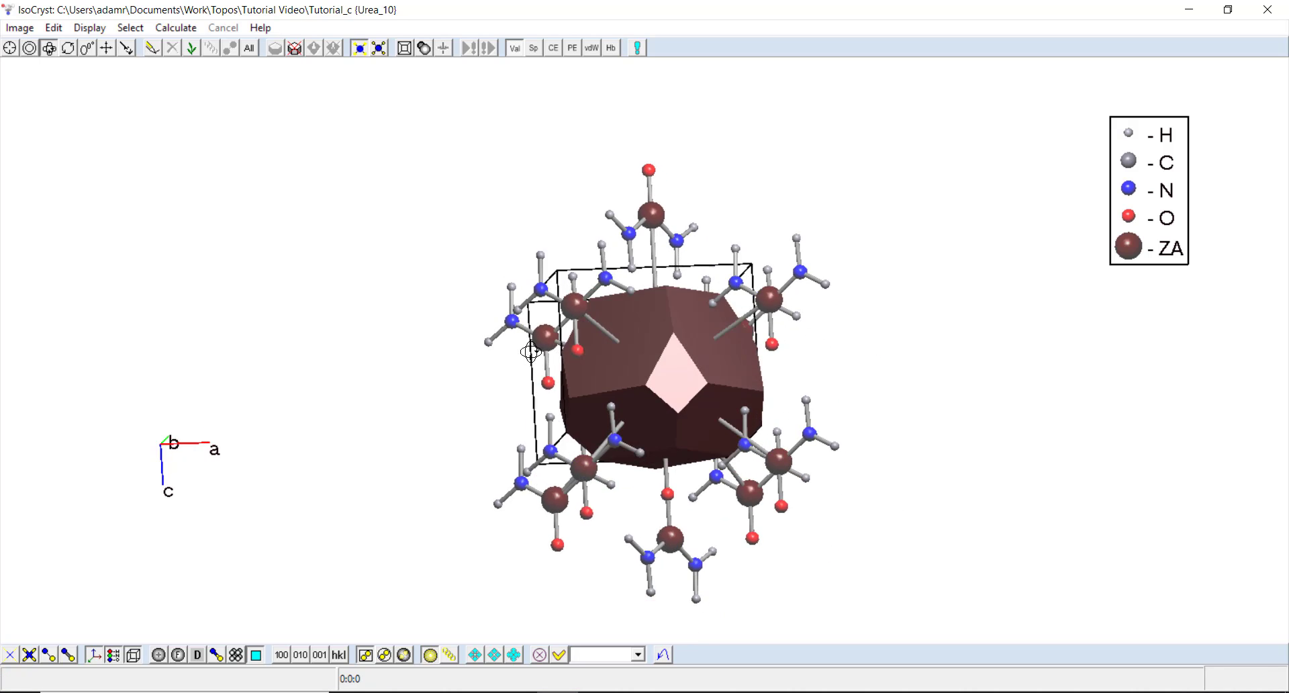
{"action": "left_click_drag", "start_coordinate": [531, 352], "coordinate": [184, 353]}
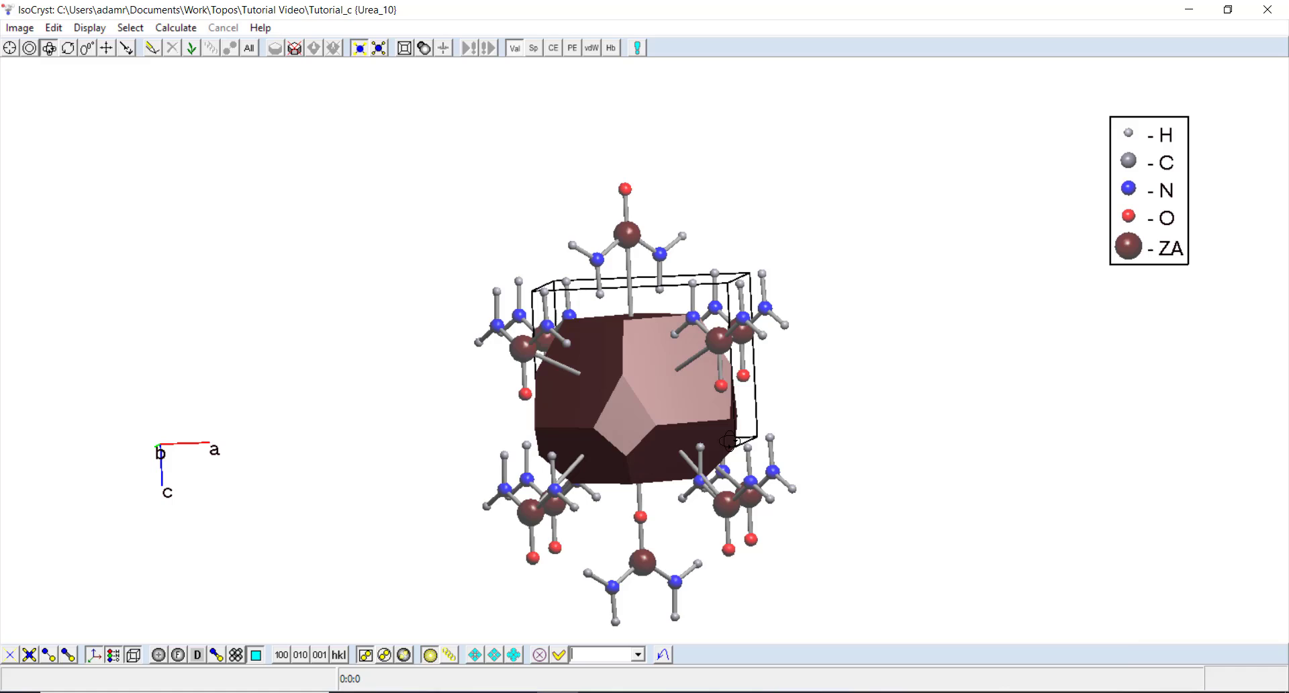
{"action": "left_click_drag", "start_coordinate": [626, 386], "coordinate": [510, 411]}
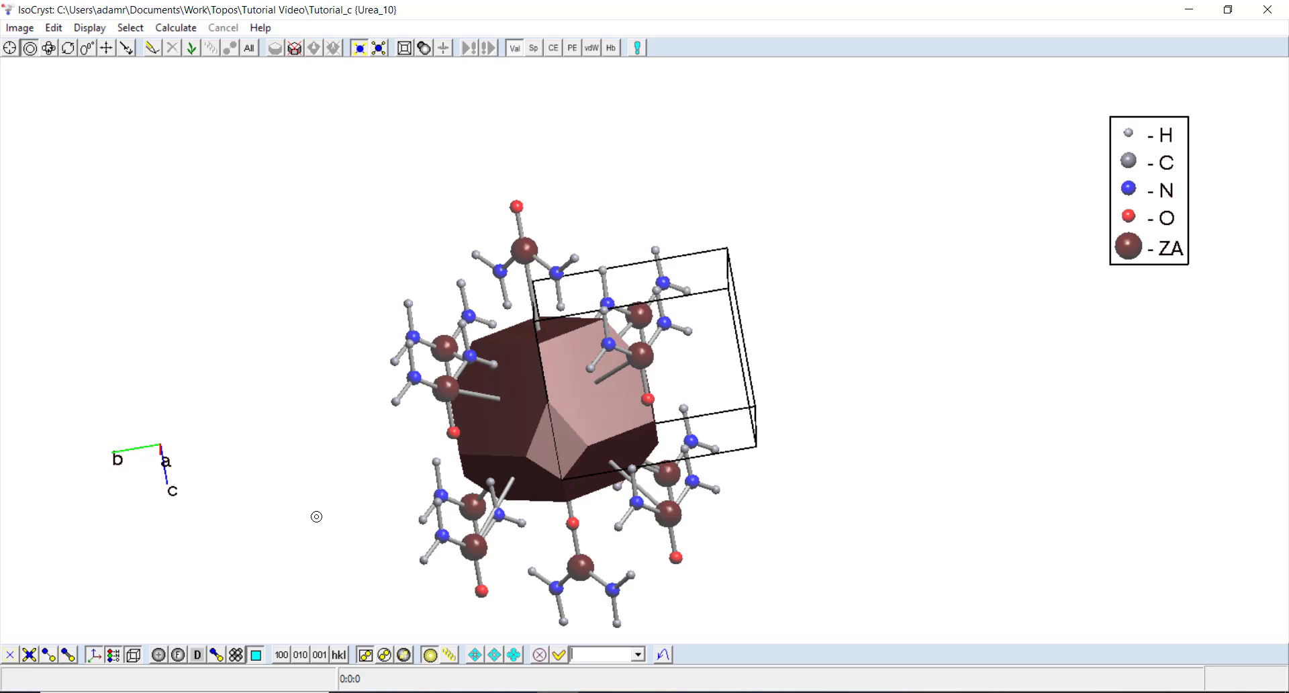
{"action": "left_click", "coordinate": [474, 542]}
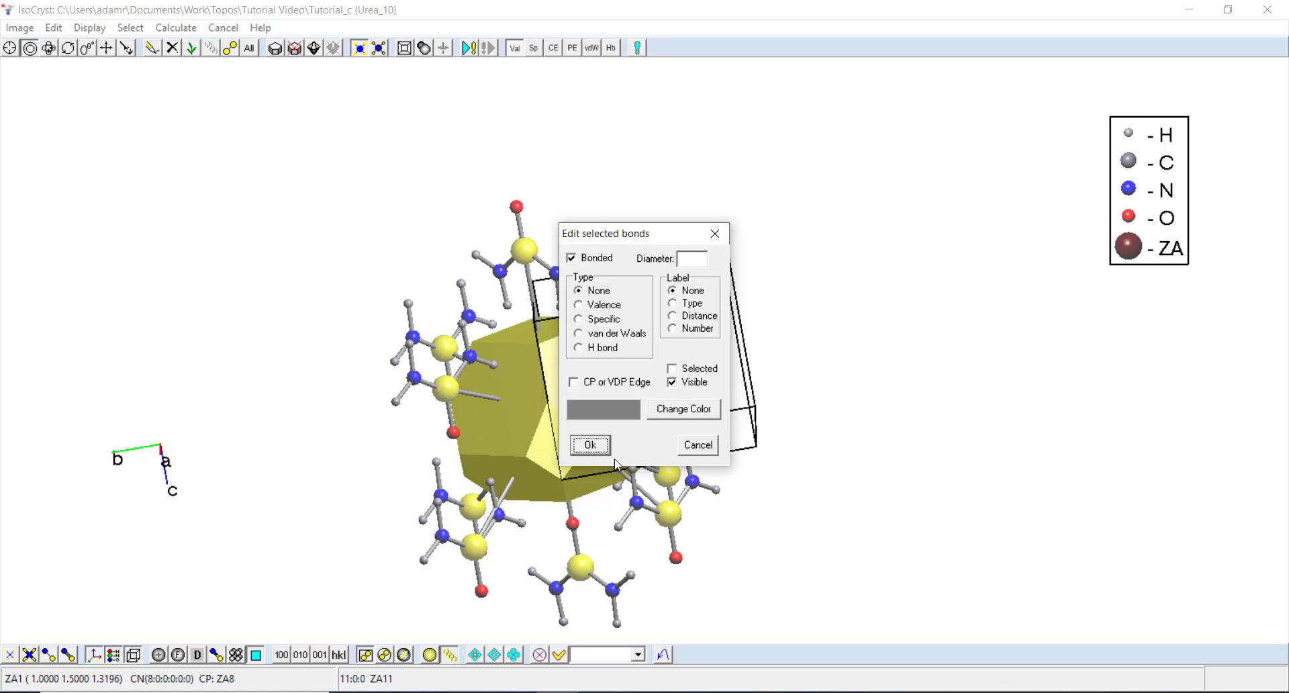
{"action": "left_click", "coordinate": [589, 444]}
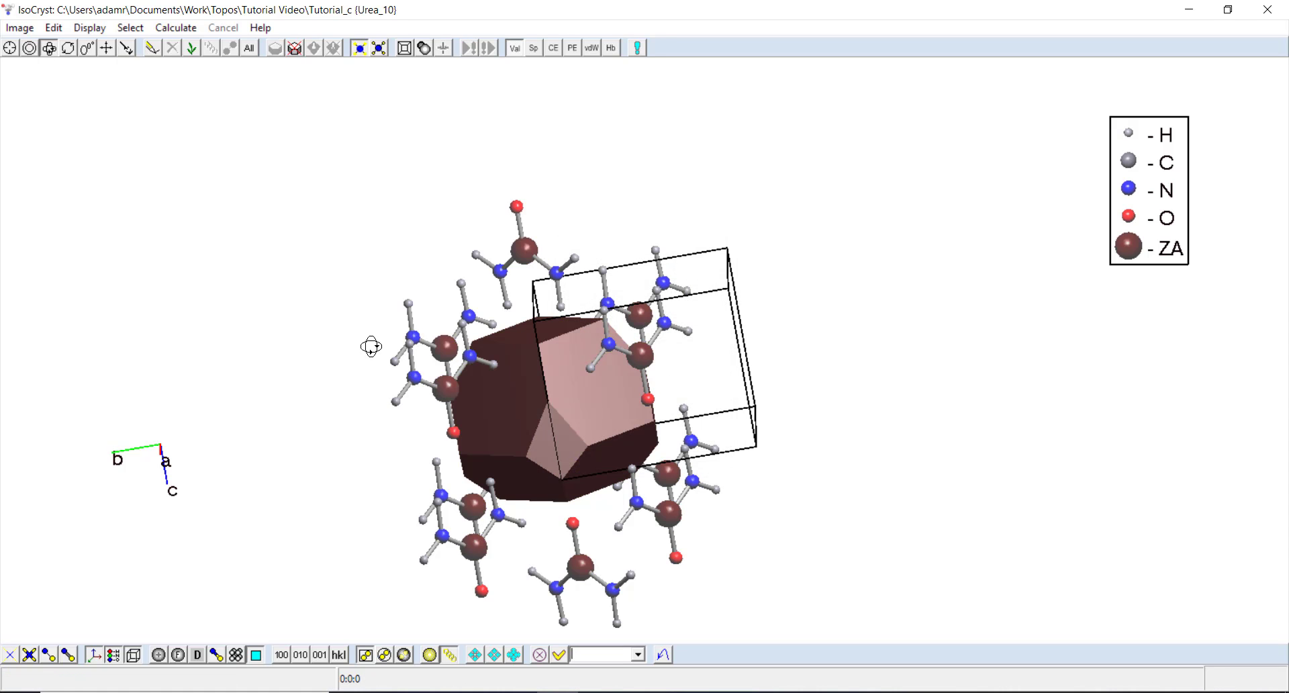
{"action": "left_click_drag", "start_coordinate": [372, 345], "coordinate": [576, 381]}
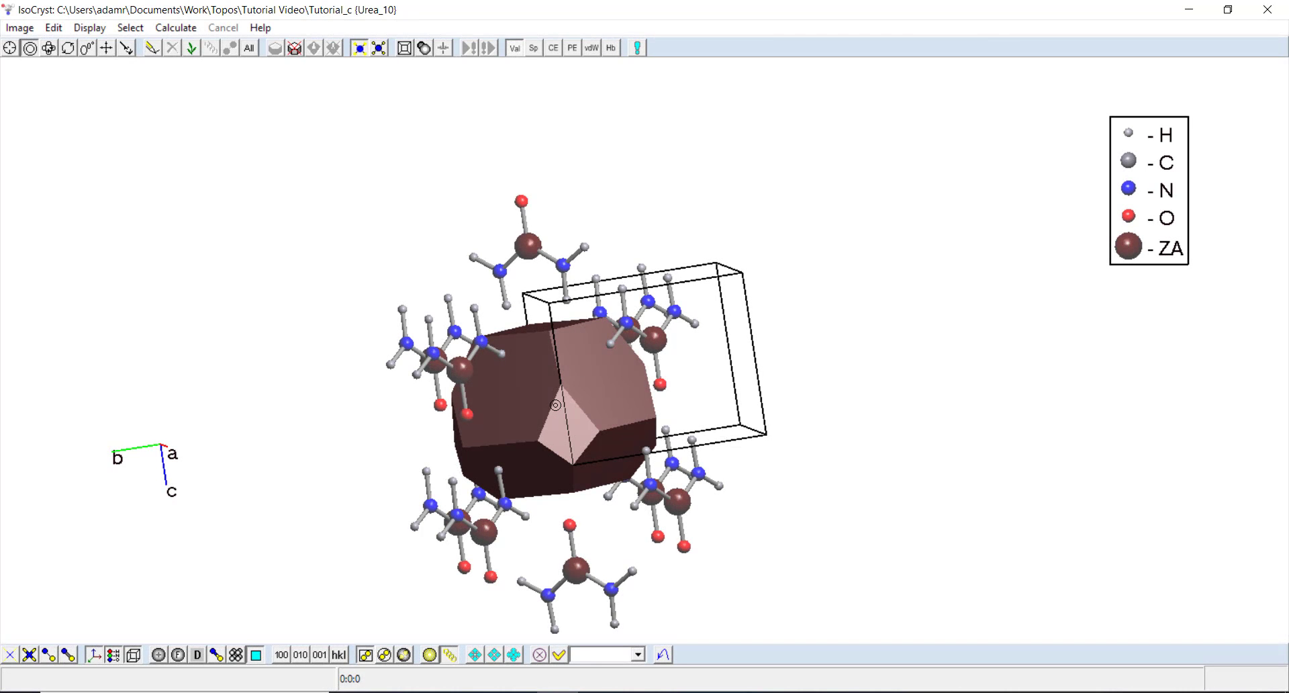
Select the central ZA1 atom and report its polyhedron data via Calculate > Selected Atoms.
{"action": "left_click", "coordinate": [613, 404]}
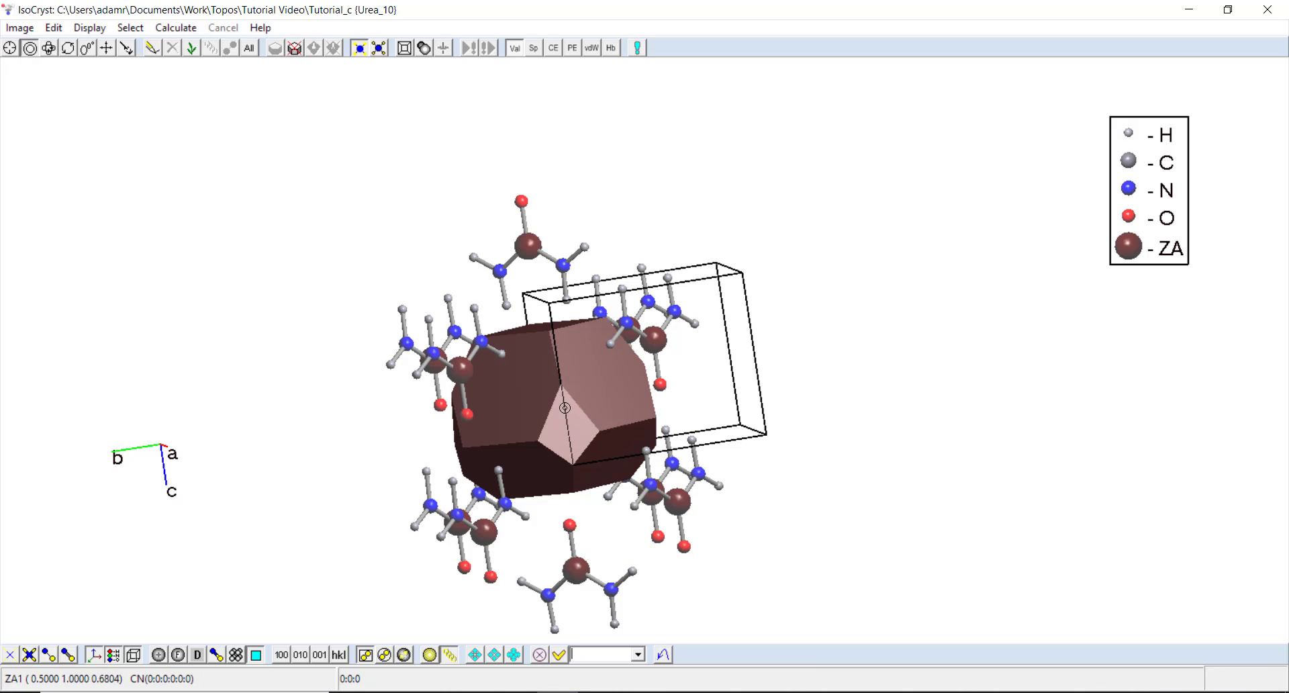
{"action": "left_click", "coordinate": [175, 26]}
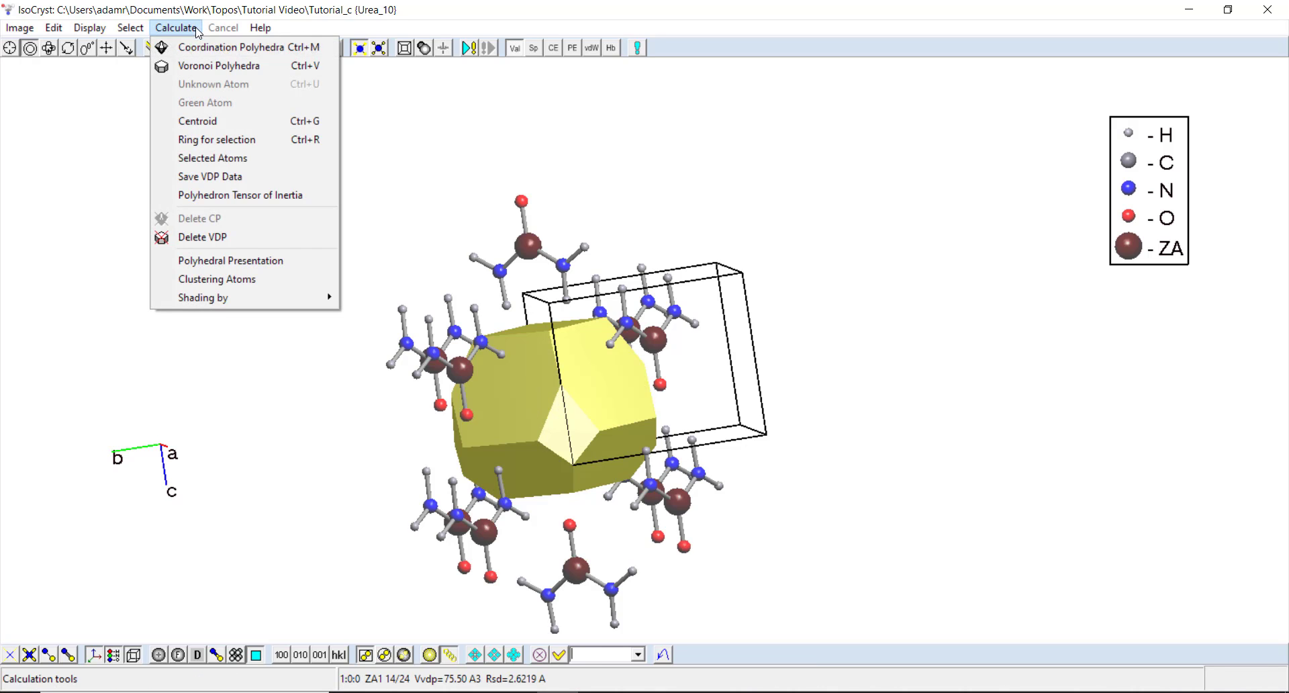
{"action": "left_click", "coordinate": [212, 157]}
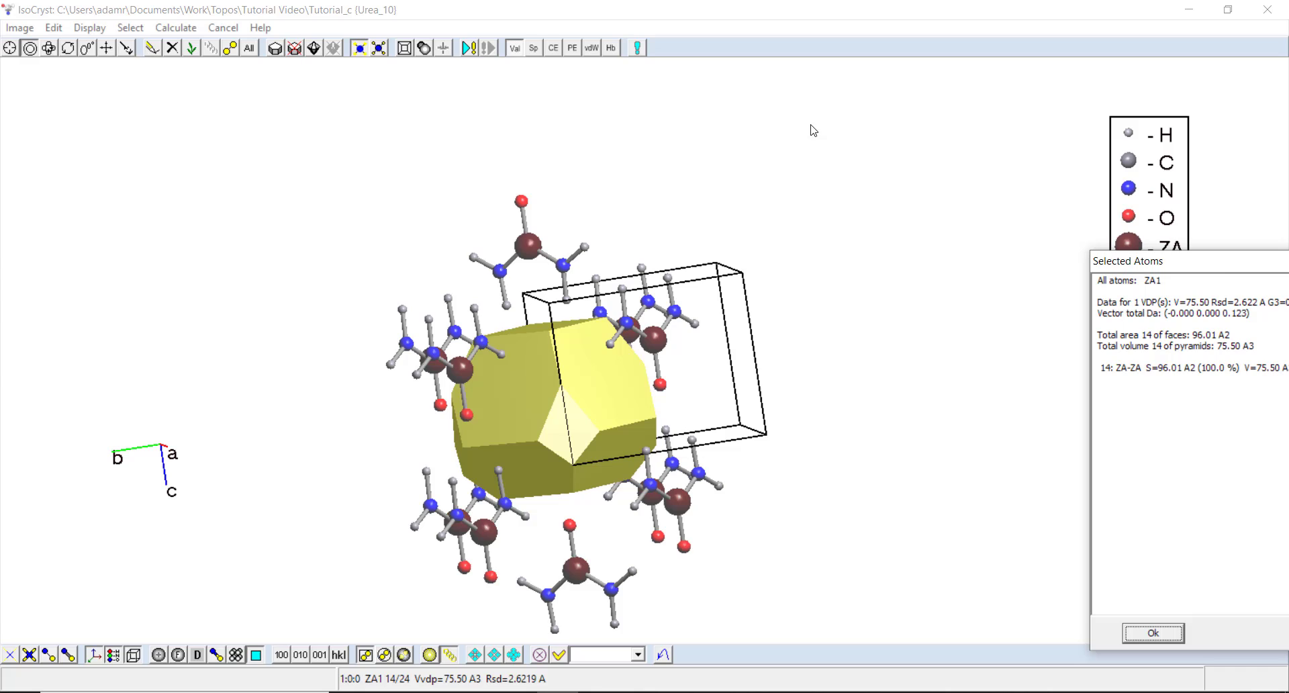
Read the report (14 faces, 96.01 Å² area, 75.50 Å³ volume) and close it.
{"action": "left_click_drag", "start_coordinate": [1187, 261], "coordinate": [840, 121]}
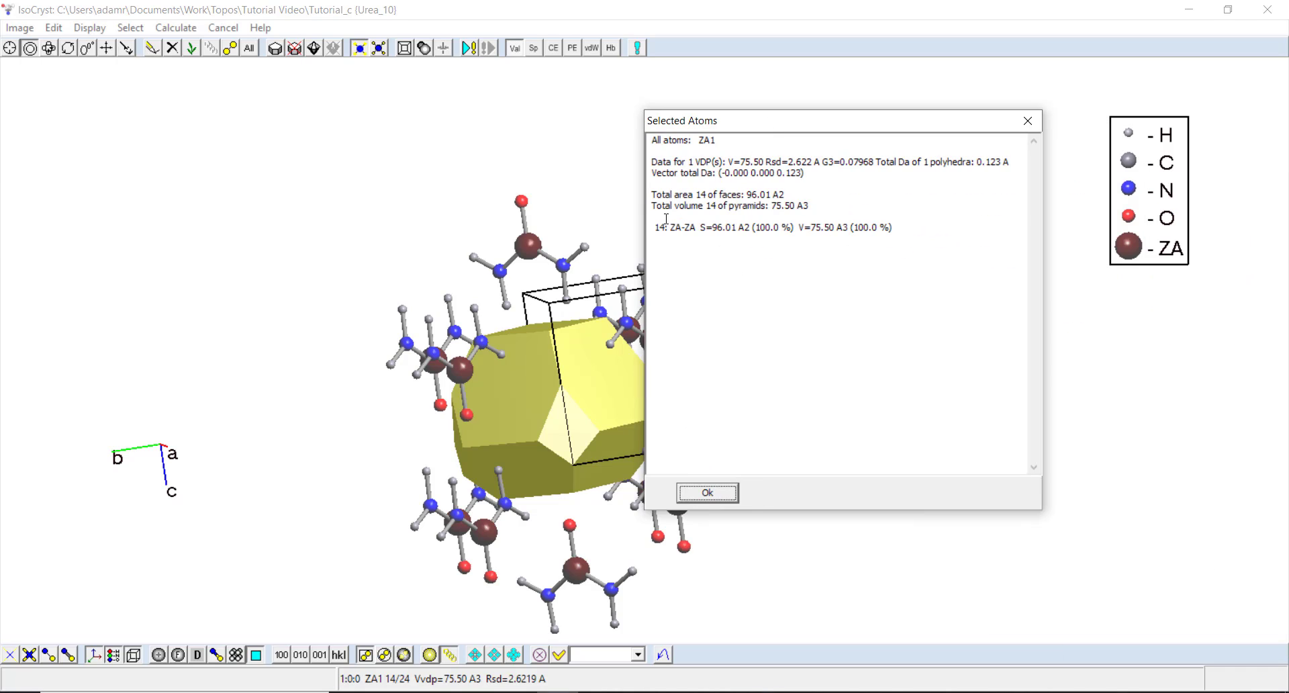
{"action": "left_click_drag", "start_coordinate": [649, 195], "coordinate": [812, 205]}
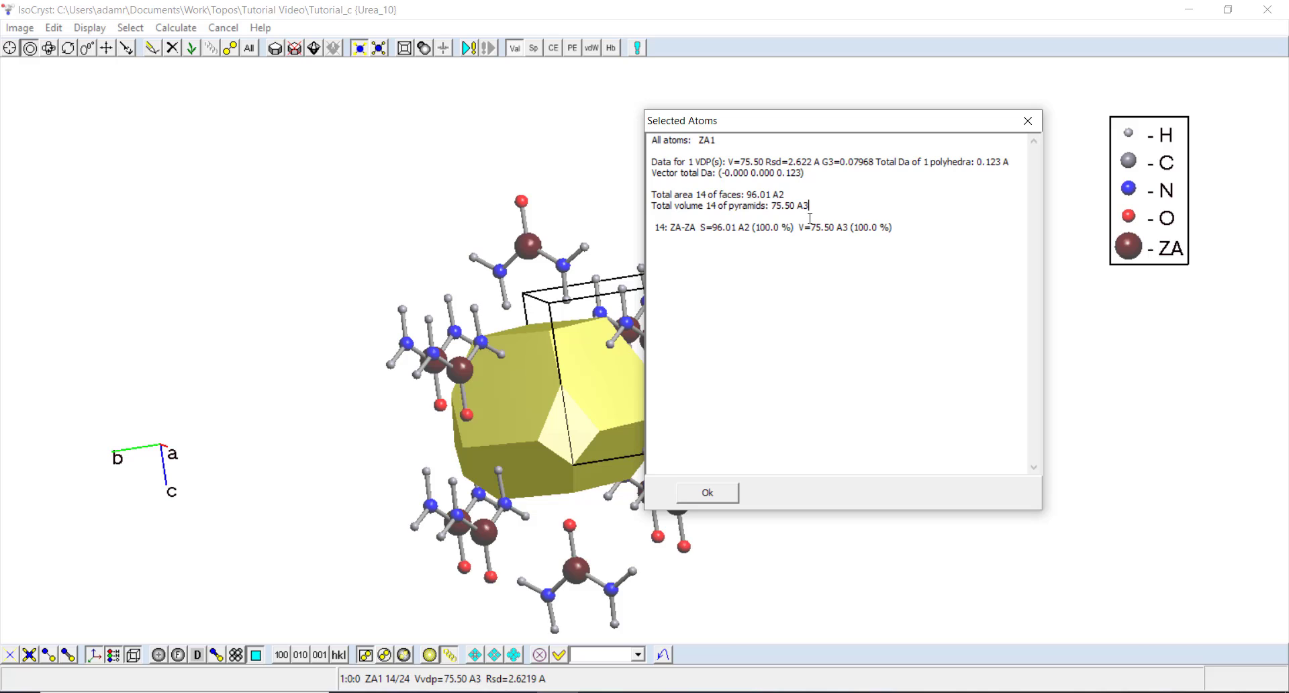
{"action": "mouse_move", "coordinate": [626, 265]}
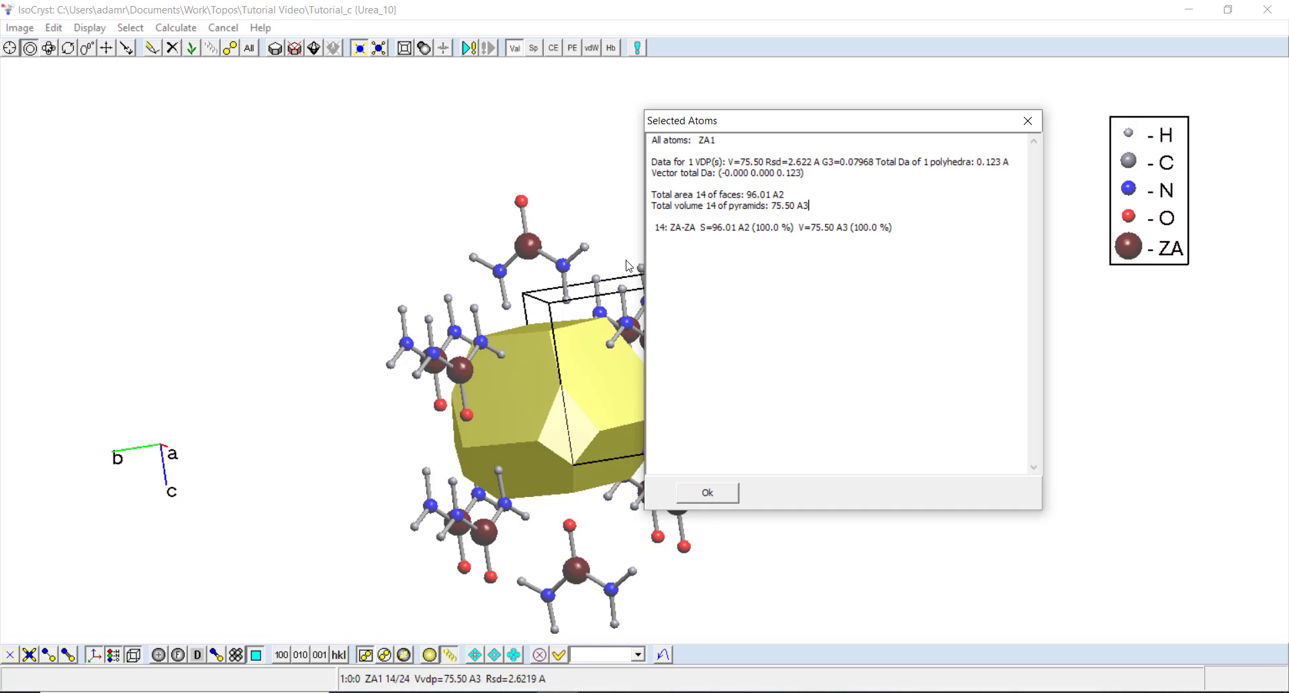
{"action": "left_click", "coordinate": [706, 491]}
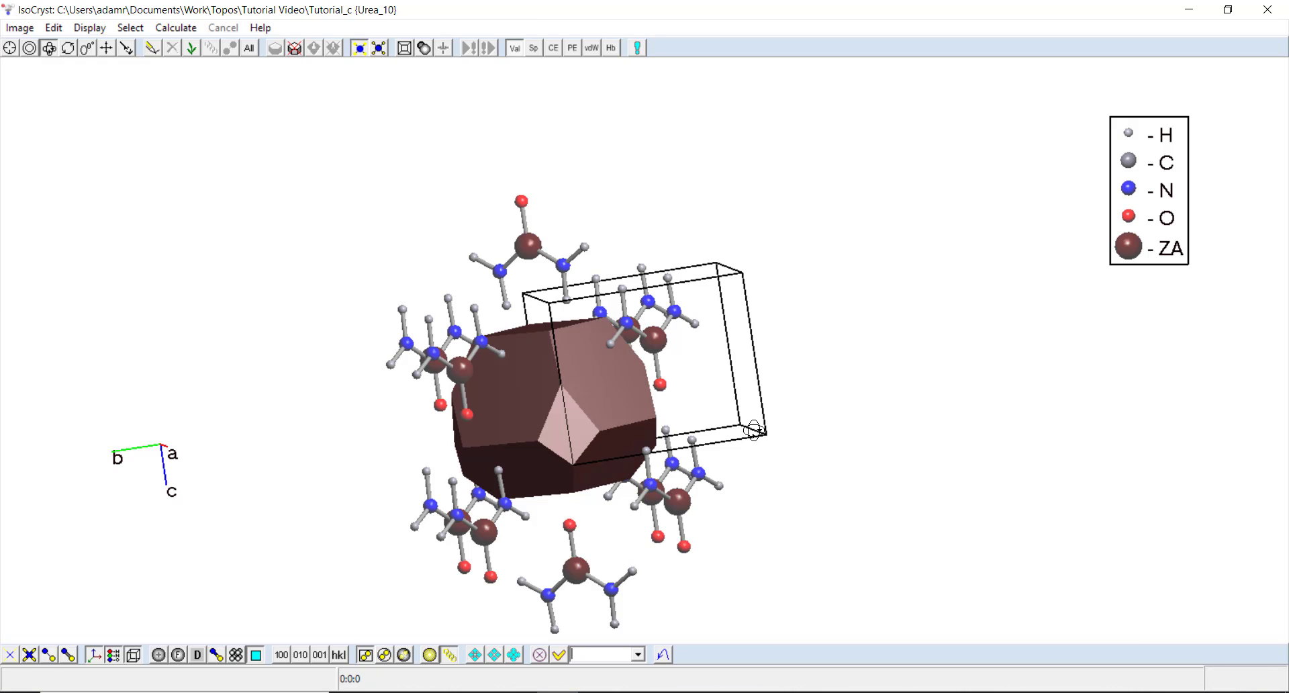
{"action": "mouse_move", "coordinate": [876, 384]}
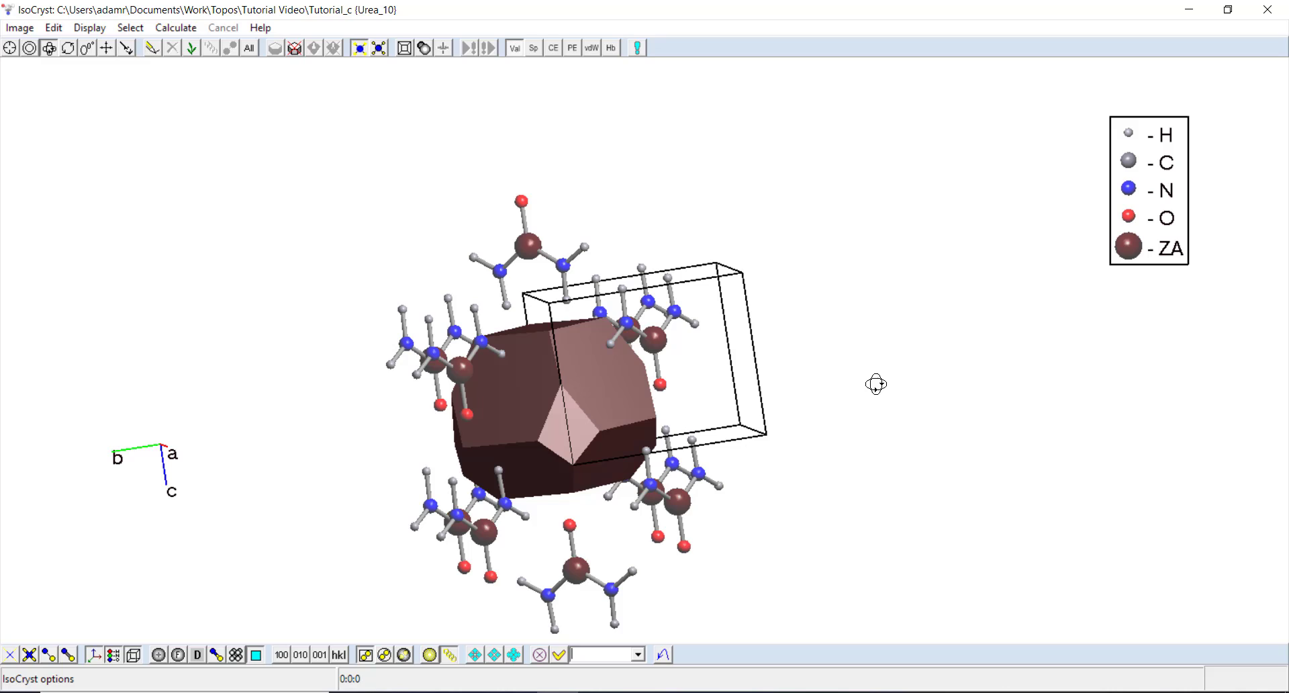